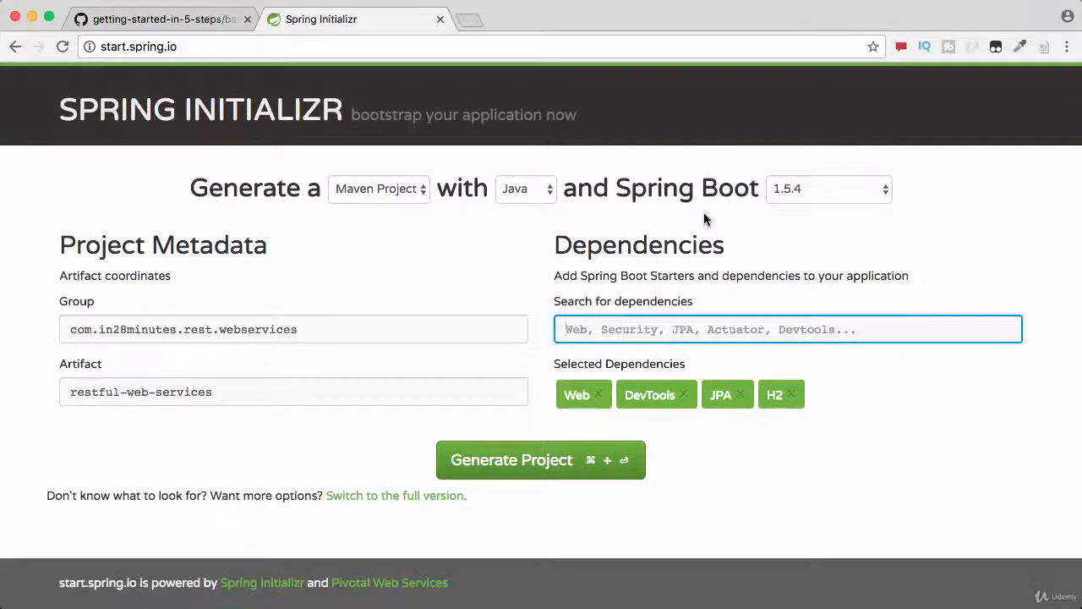
{"action": "mouse_move", "coordinate": [516, 175]}
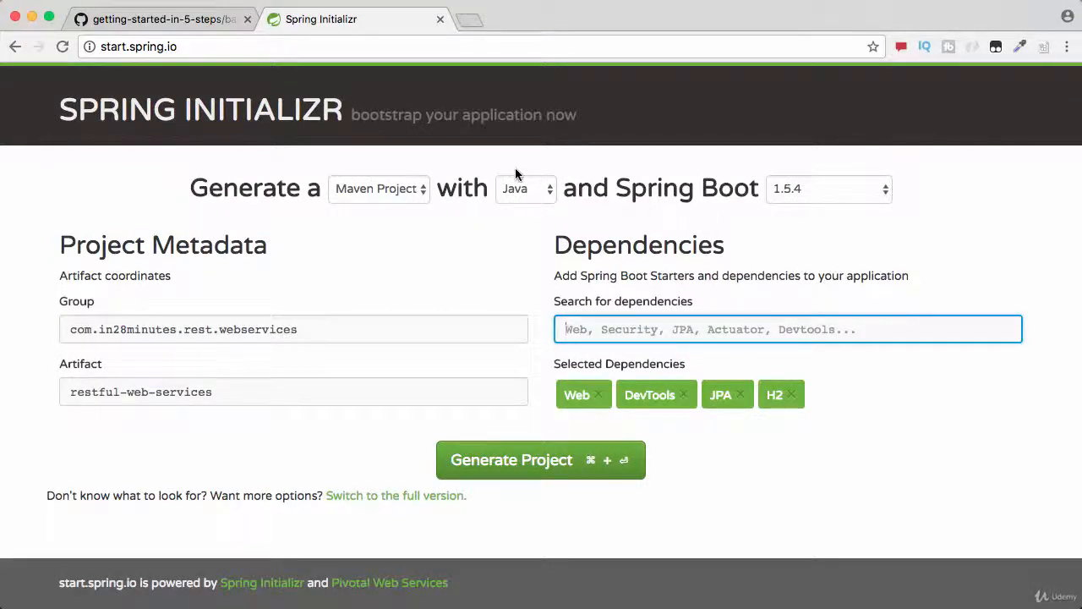
{"action": "mouse_move", "coordinate": [472, 161]}
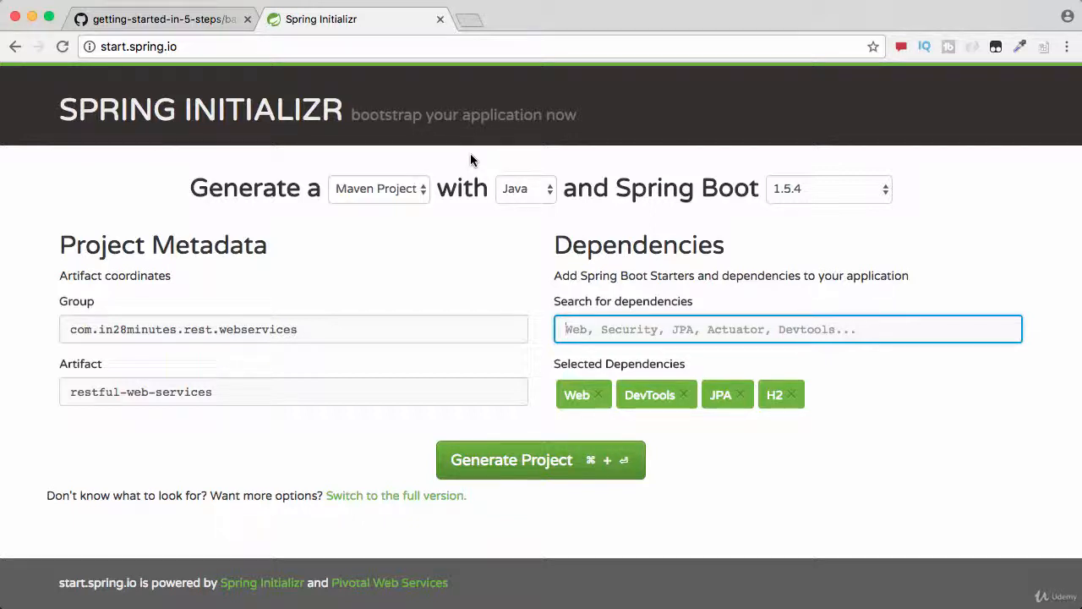
{"action": "mouse_move", "coordinate": [439, 151]}
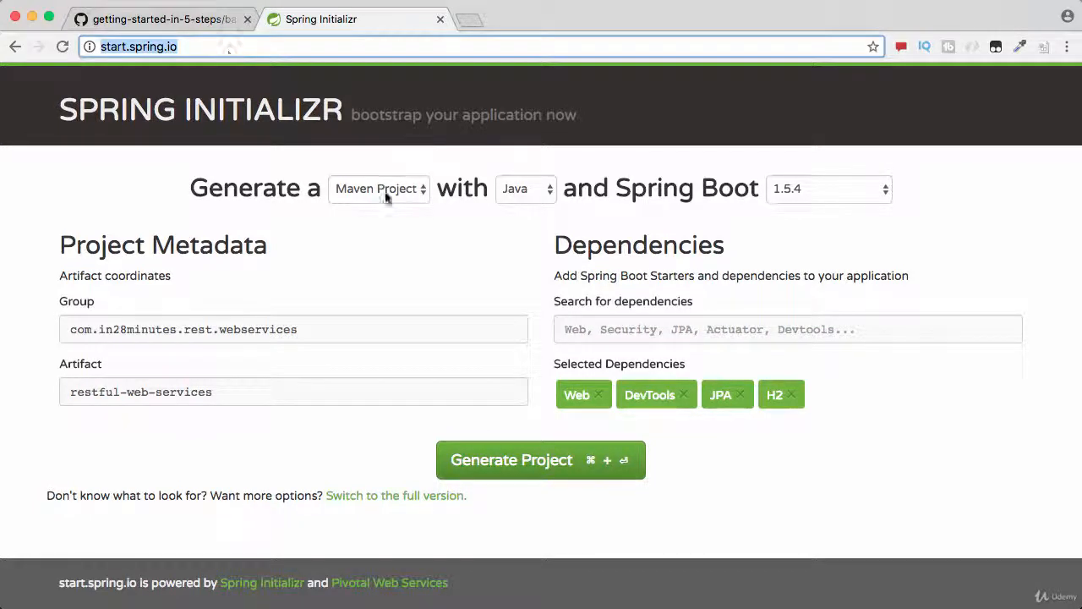
{"action": "mouse_move", "coordinate": [415, 241]}
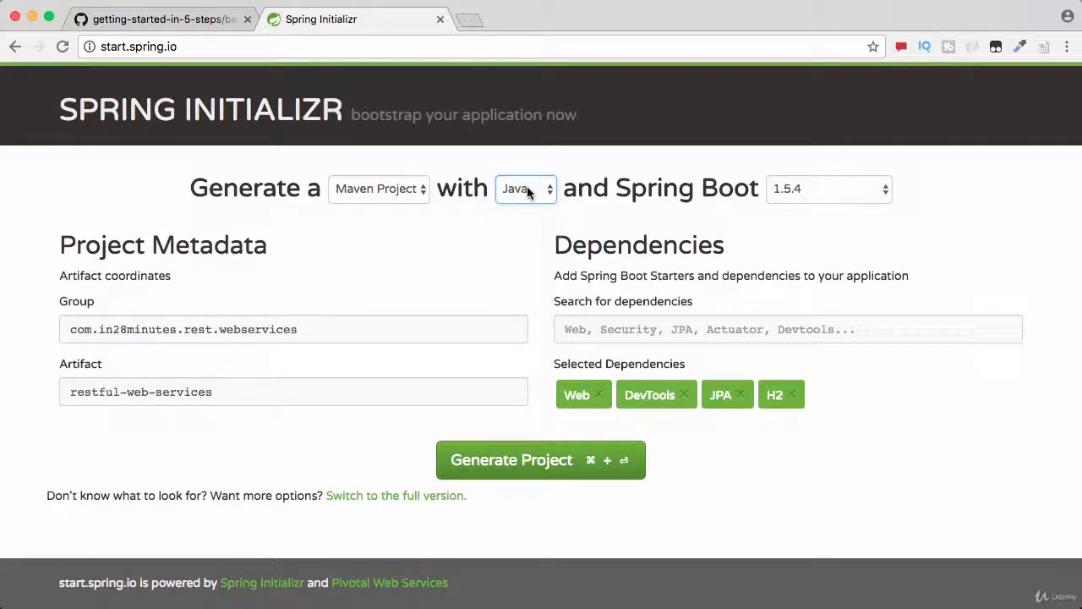
Choose Spring Boot 2.0.0 (SNAPSHOT) and review the restful-web-services artifact name.
{"action": "left_click", "coordinate": [828, 188]}
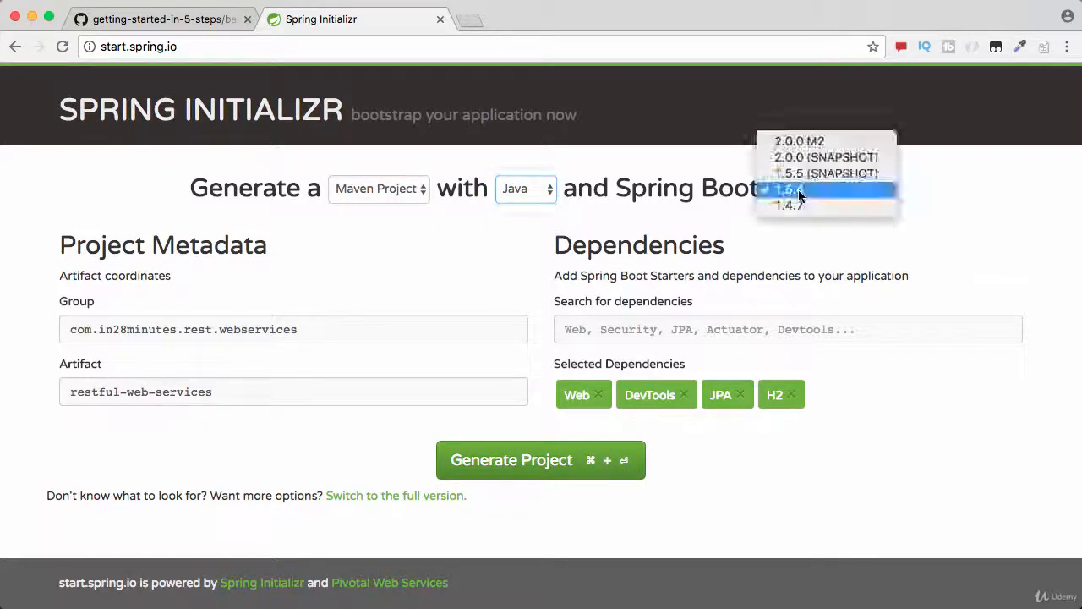
{"action": "mouse_move", "coordinate": [826, 158]}
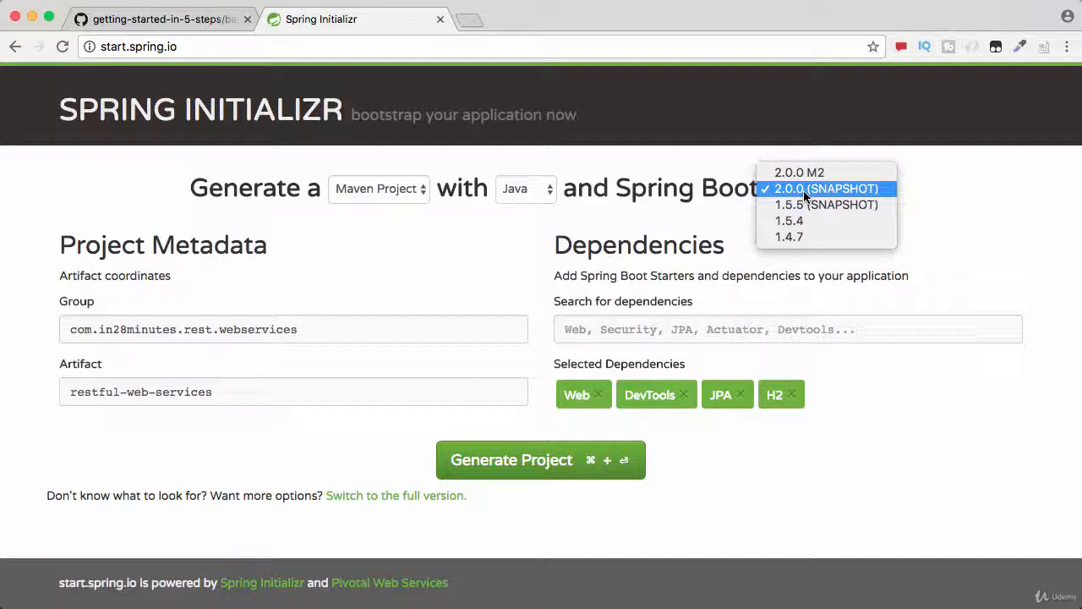
{"action": "left_click", "coordinate": [825, 188]}
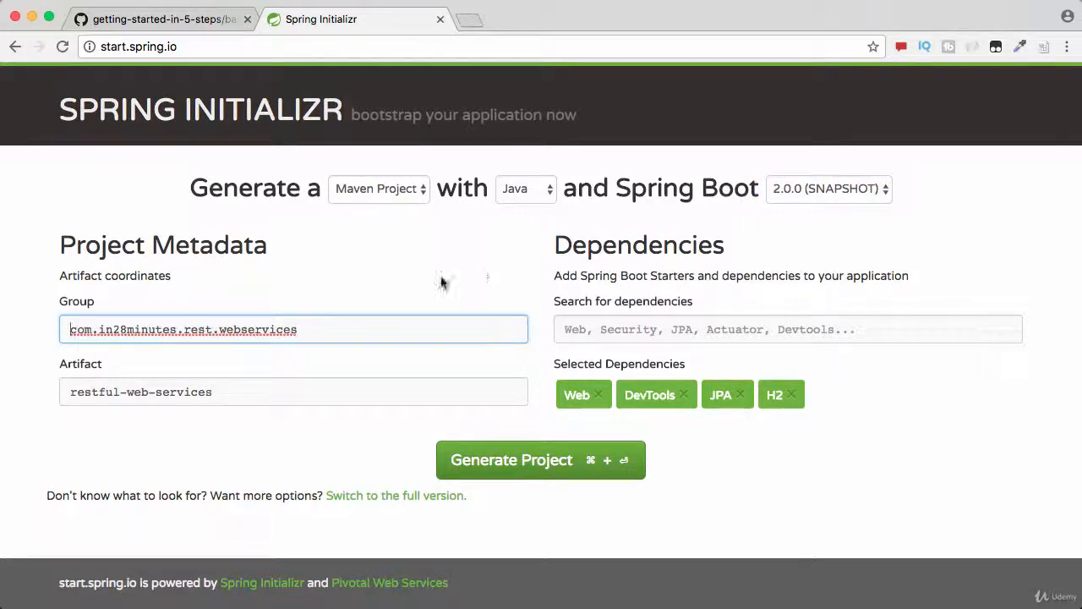
{"action": "mouse_move", "coordinate": [440, 283]}
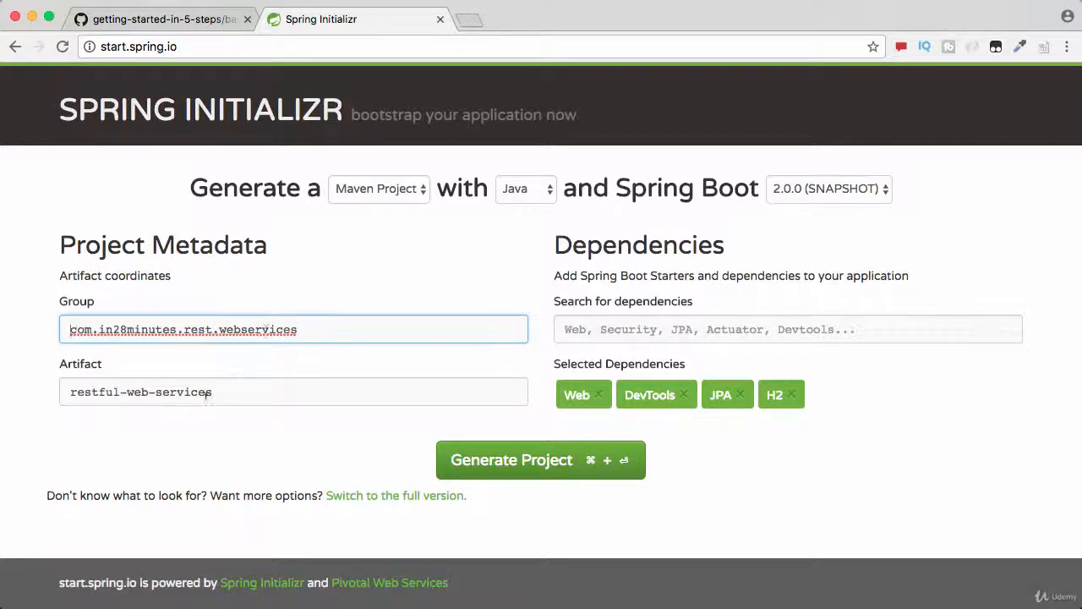
{"action": "left_click", "coordinate": [294, 391]}
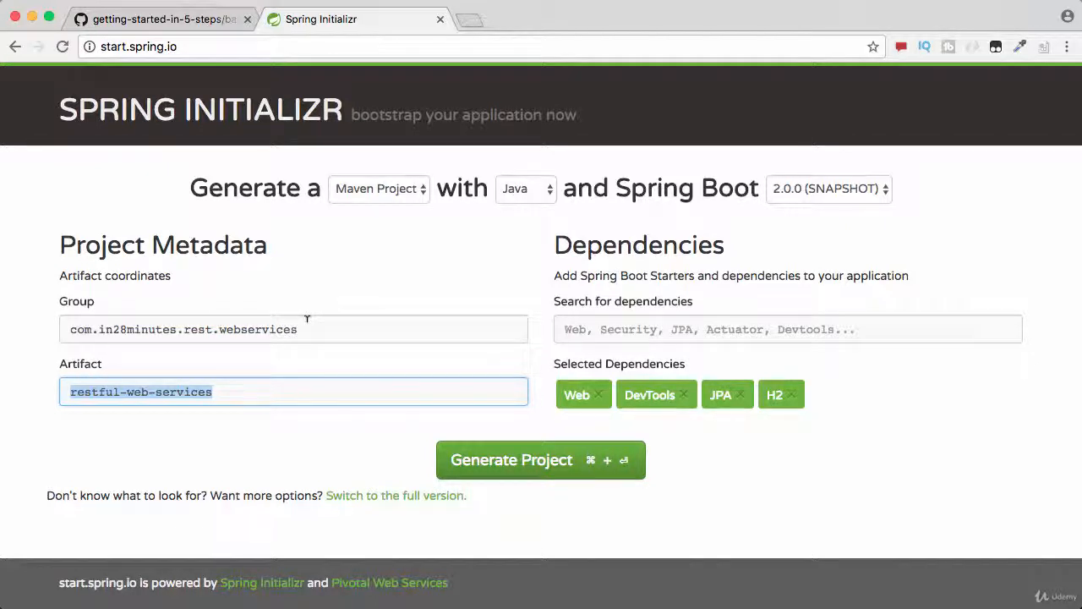
{"action": "mouse_move", "coordinate": [184, 440]}
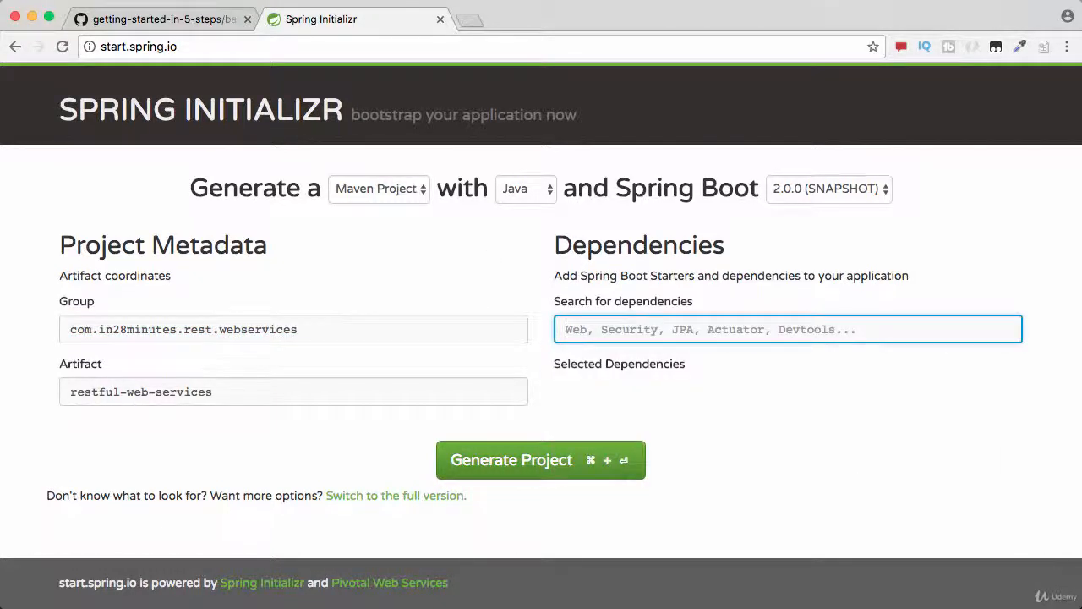
Search for and add the Web, DevTools, JPA and H2 dependencies.
{"action": "type", "text": "Web"}
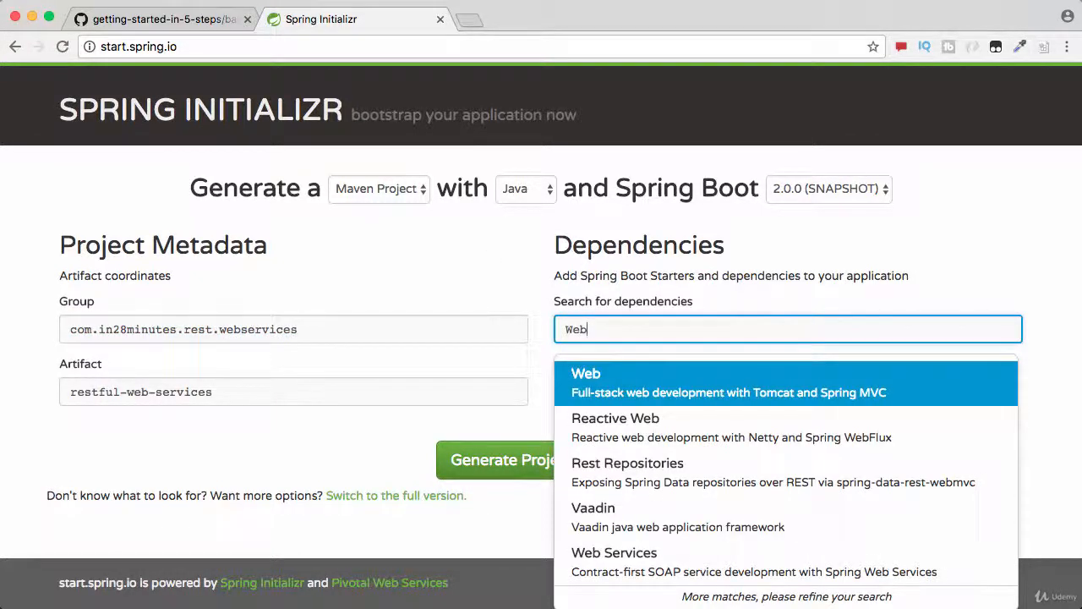
{"action": "mouse_move", "coordinate": [651, 388]}
{"action": "type", "text": "devt"}
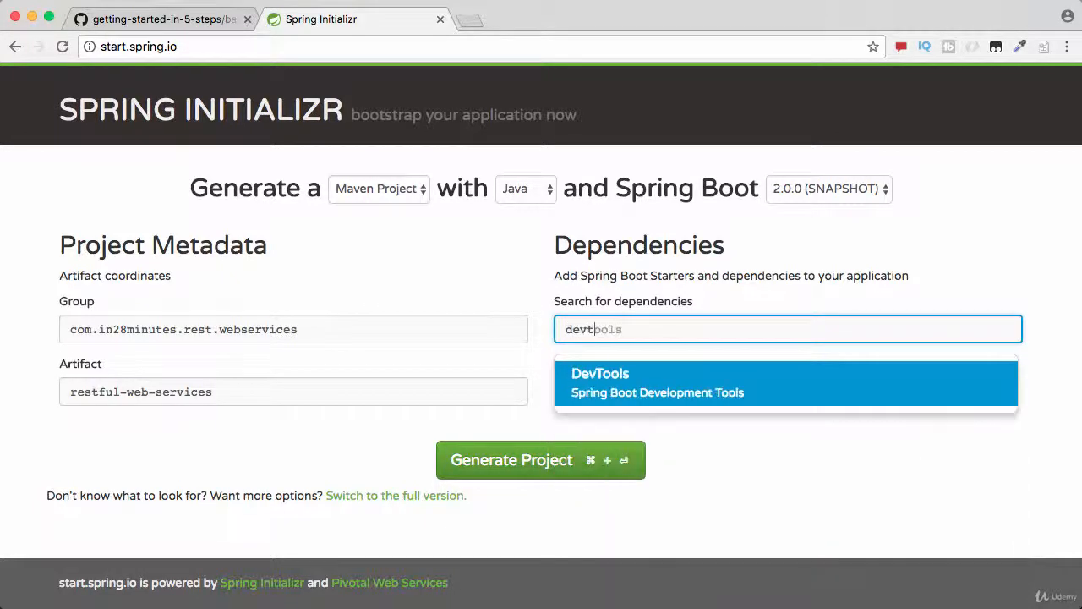
{"action": "type", "text": "ools"}
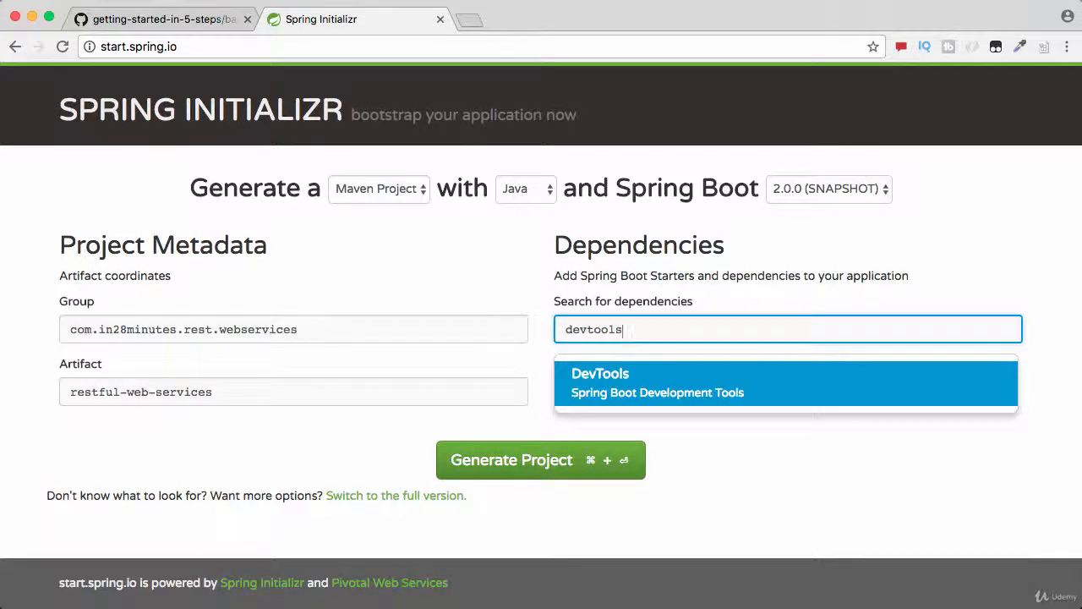
{"action": "left_click", "coordinate": [785, 382]}
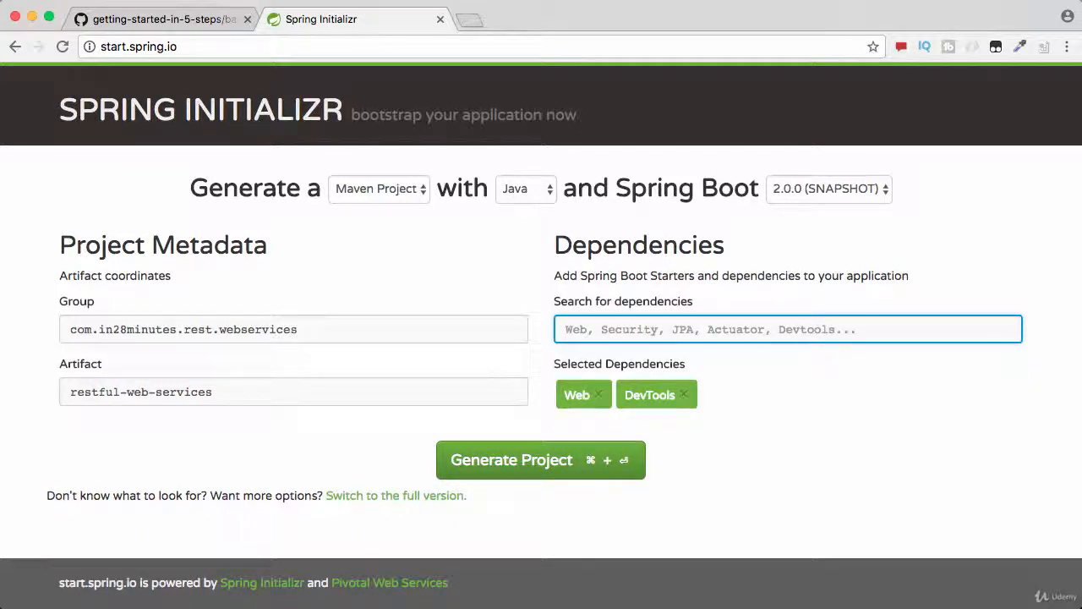
{"action": "type", "text": "jpa"}
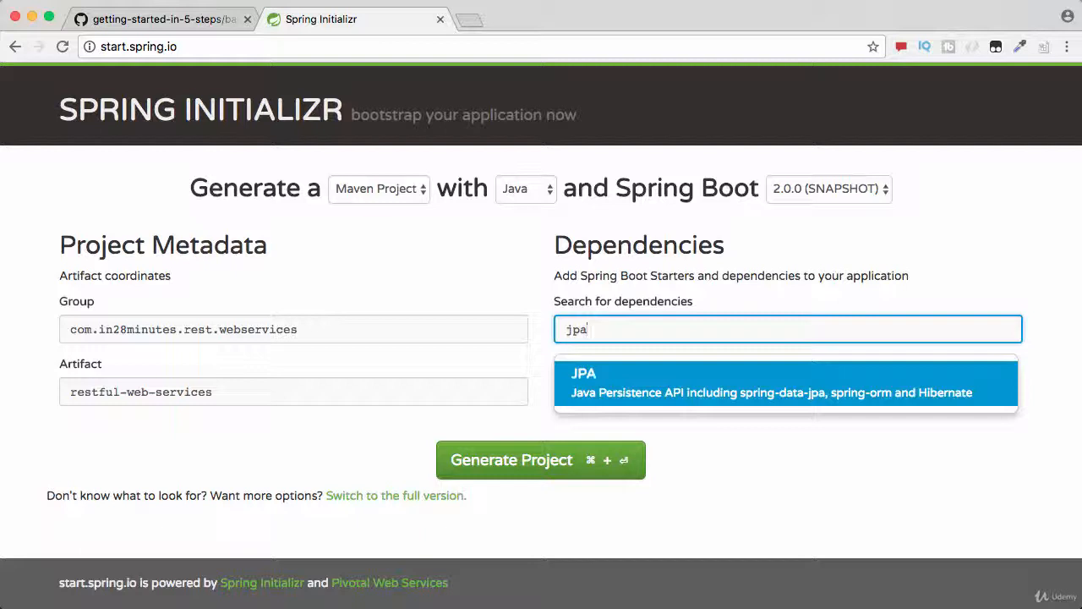
{"action": "left_click", "coordinate": [785, 382]}
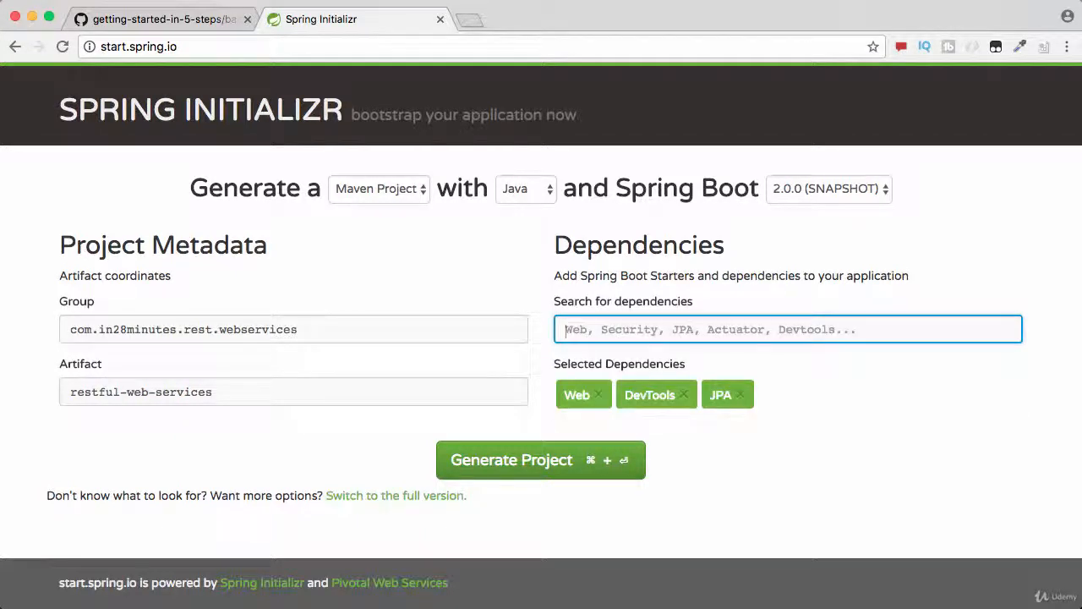
{"action": "type", "text": "h2"}
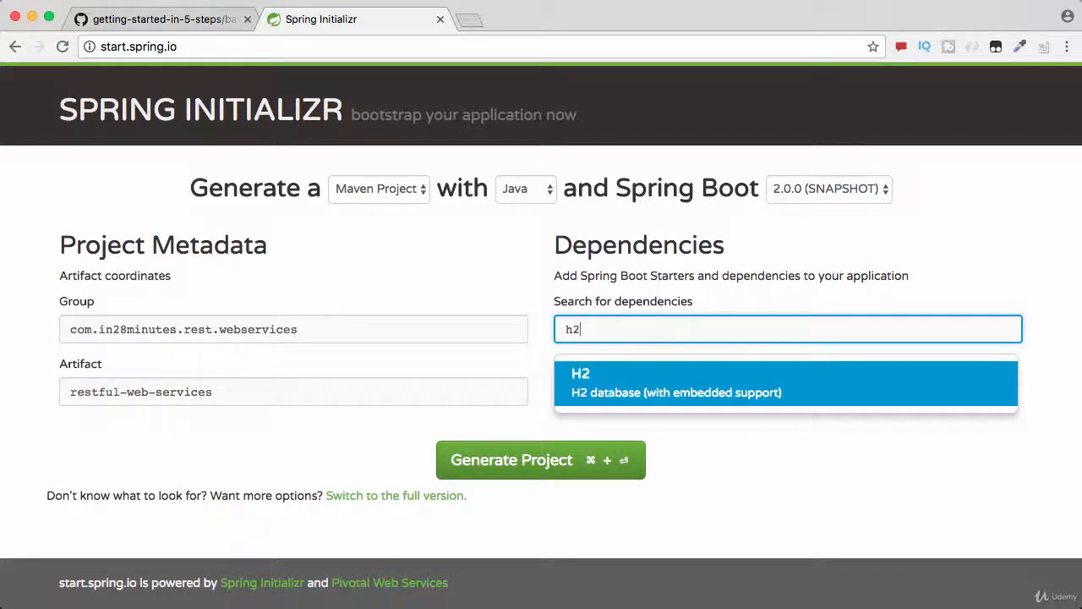
{"action": "left_click", "coordinate": [785, 382]}
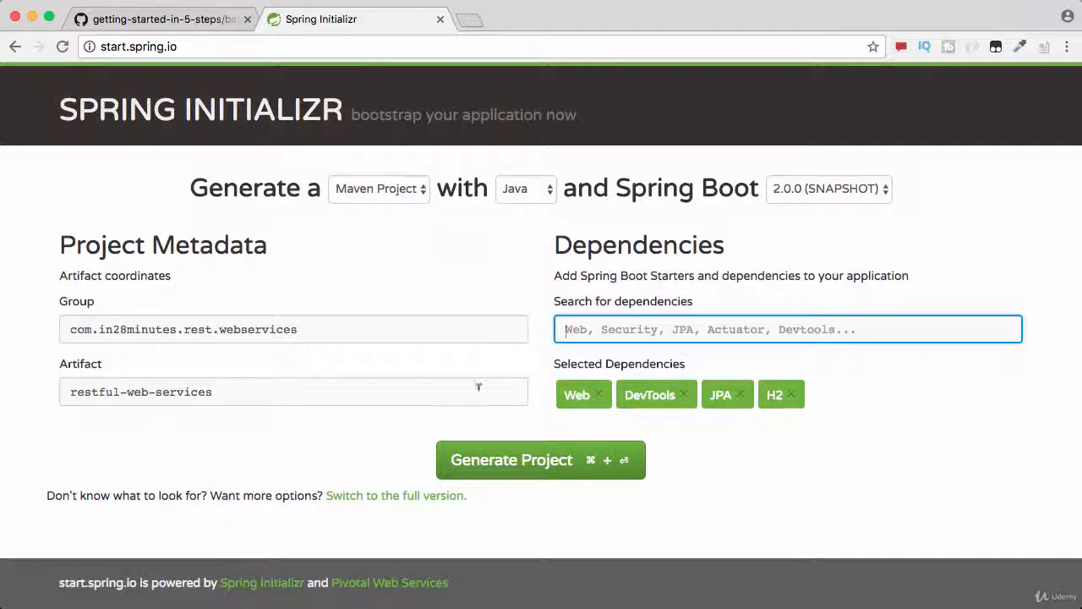
{"action": "mouse_move", "coordinate": [436, 273]}
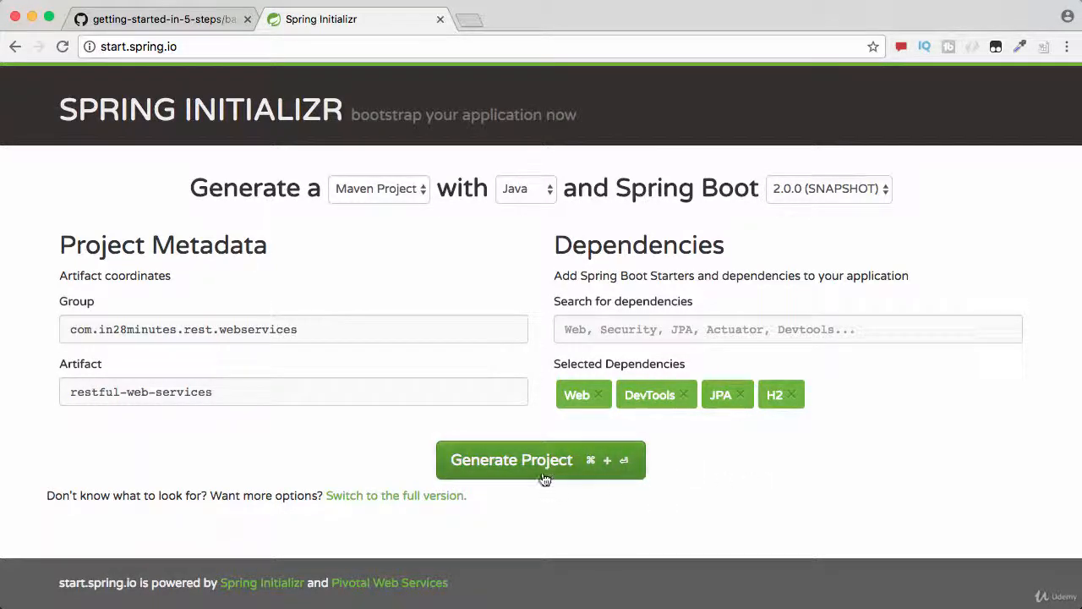
Generate and download the restful-web-services project zip.
{"action": "left_click", "coordinate": [542, 459]}
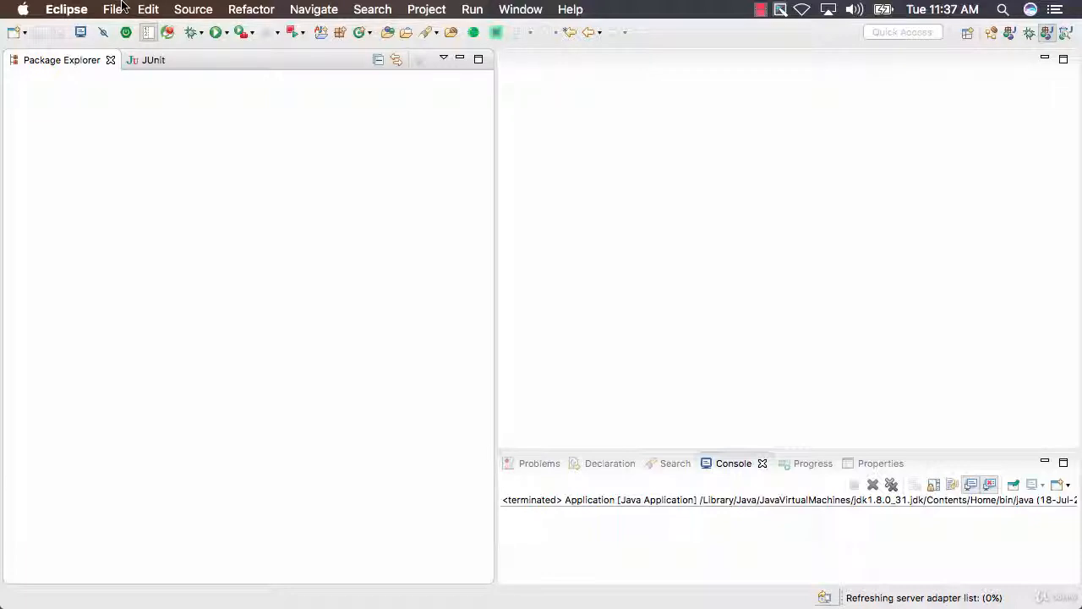
Start File > Import with Maven > Existing Maven Projects.
{"action": "left_click", "coordinate": [112, 9]}
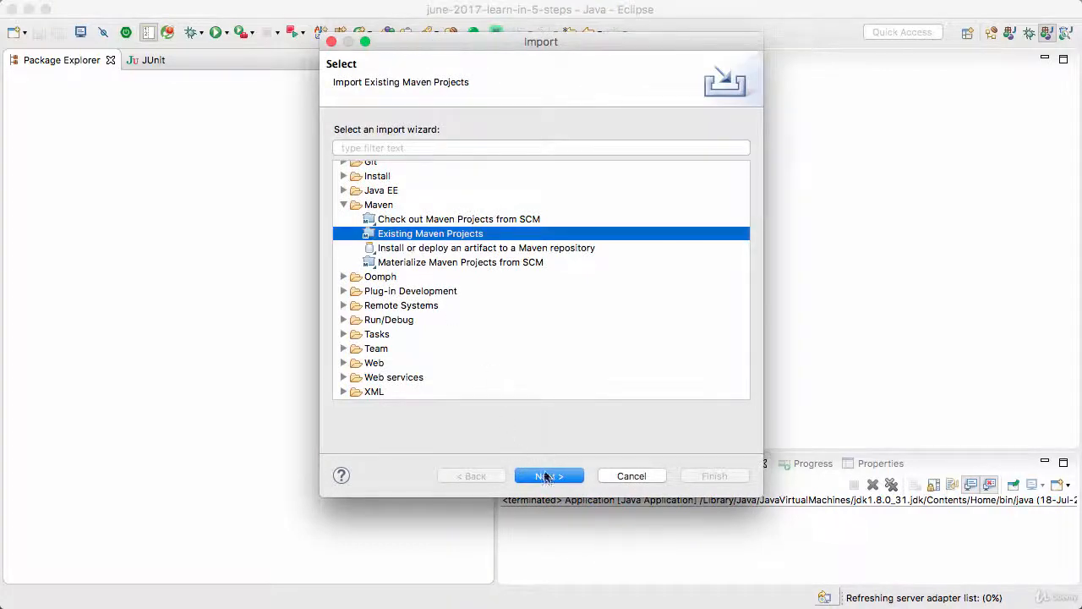
{"action": "left_click", "coordinate": [549, 475]}
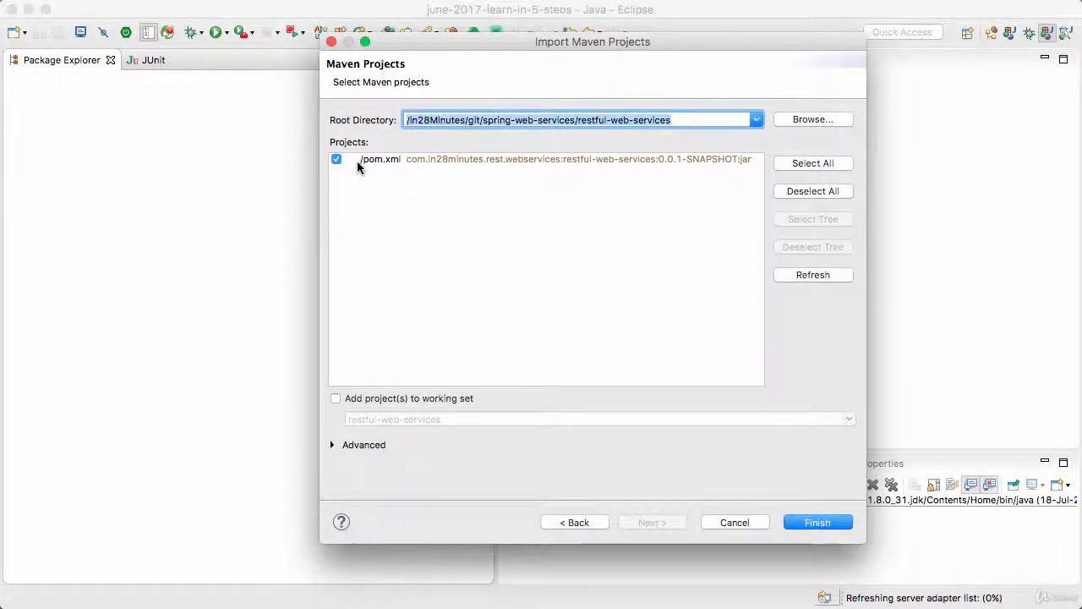
{"action": "mouse_move", "coordinate": [503, 190]}
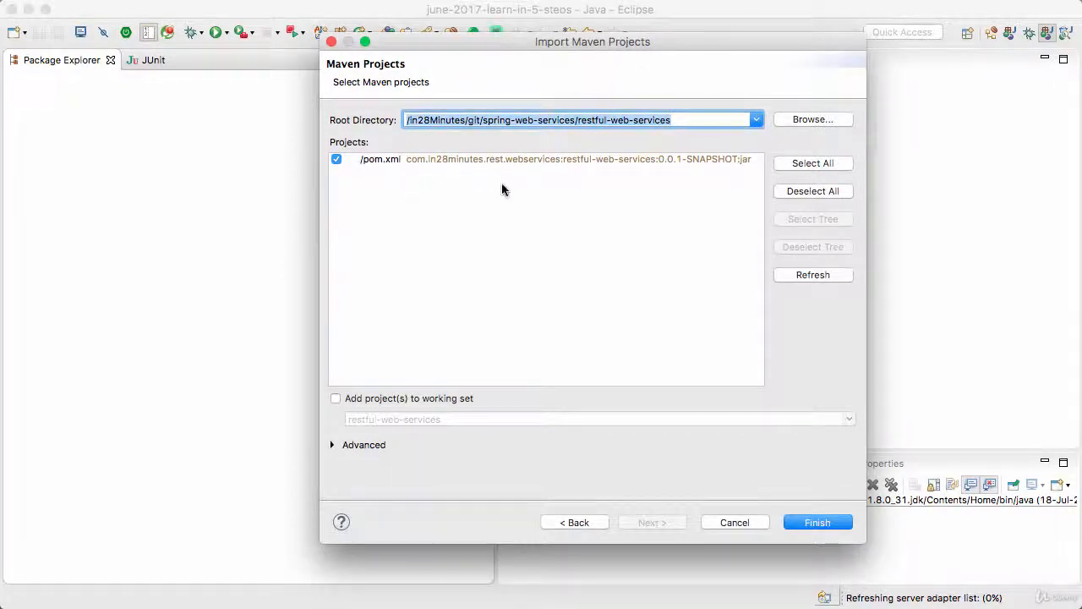
{"action": "mouse_move", "coordinate": [618, 160]}
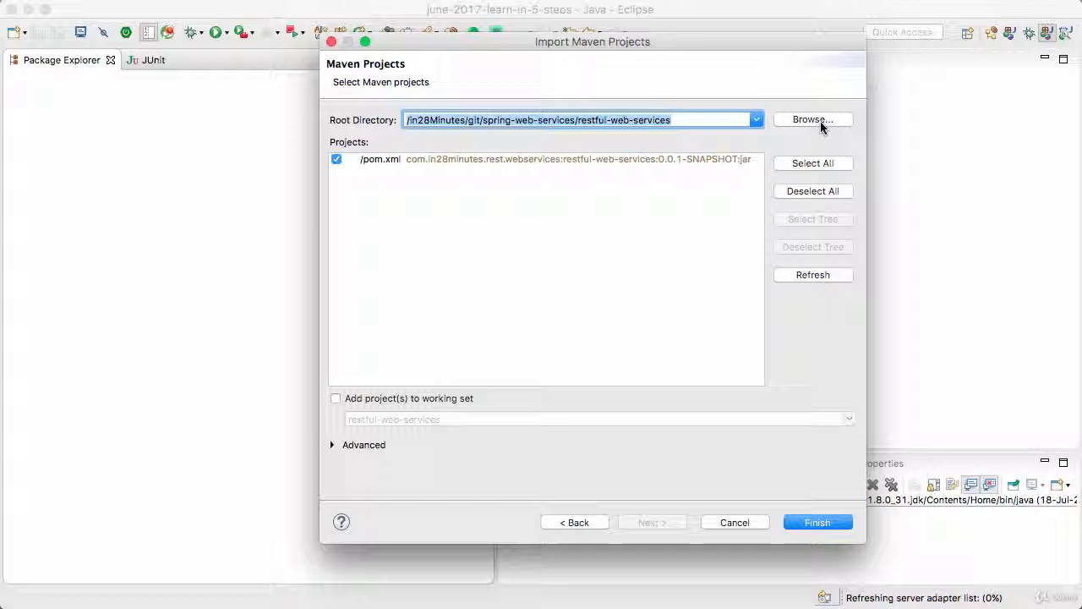
{"action": "mouse_move", "coordinate": [876, 565]}
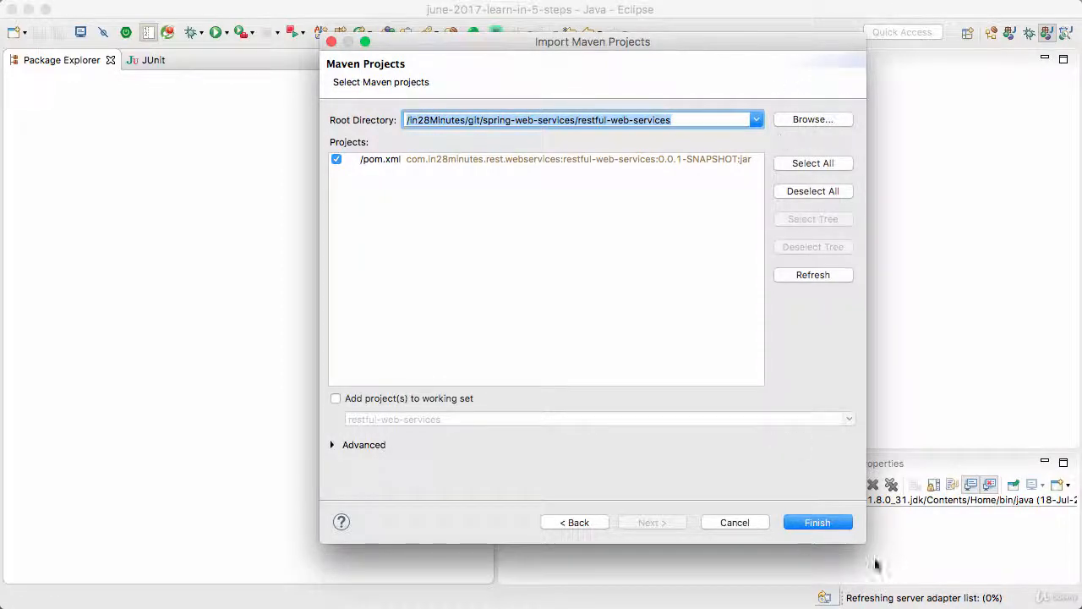
{"action": "mouse_move", "coordinate": [818, 522]}
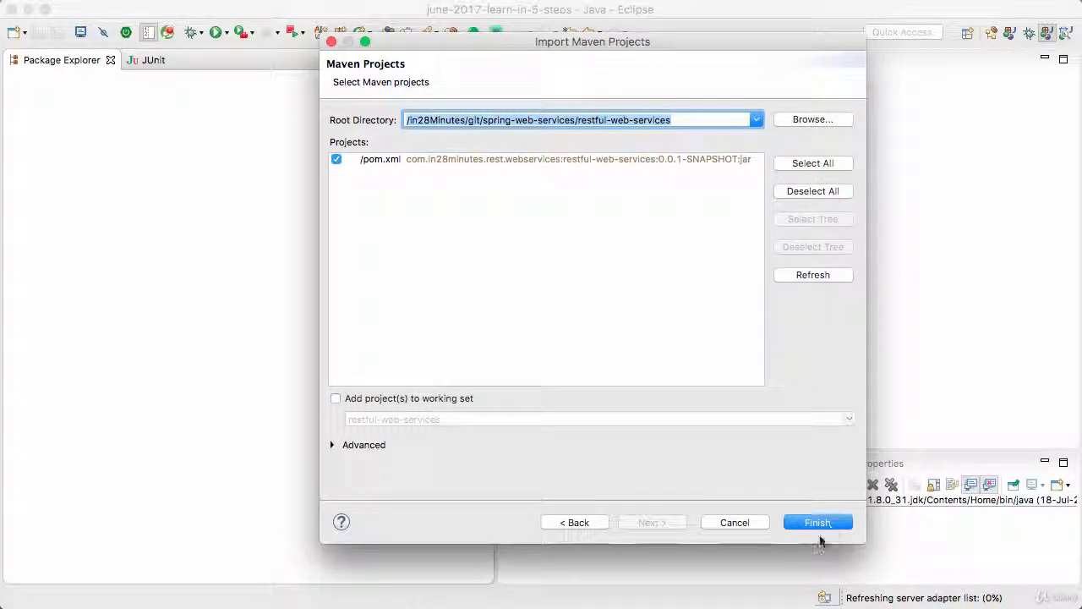
{"action": "mouse_move", "coordinate": [429, 172]}
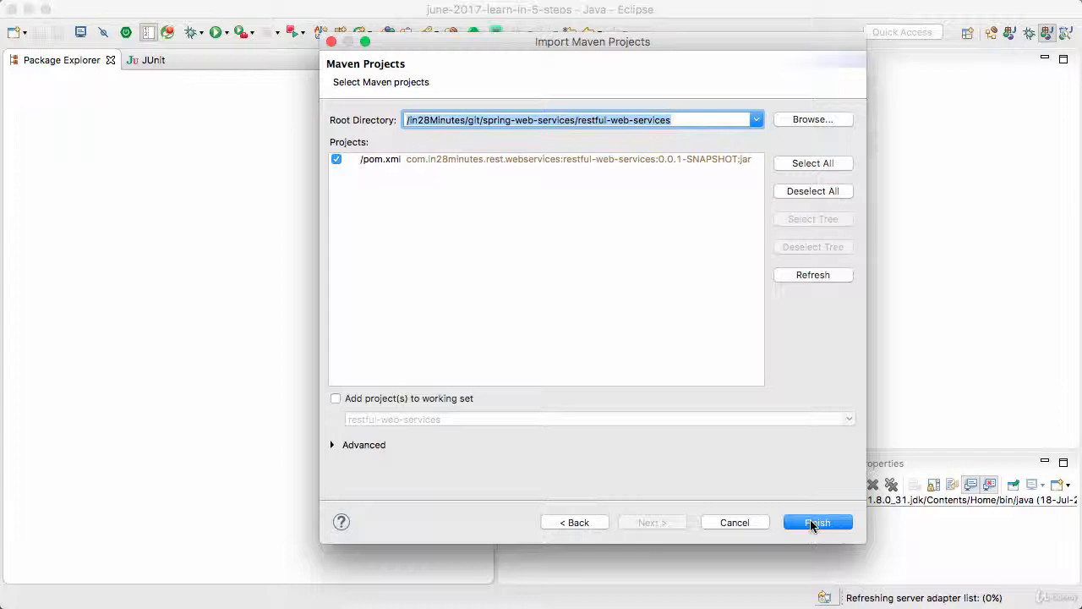
Finish importing restful-web-services with its pom.xml checked.
{"action": "left_click", "coordinate": [817, 521]}
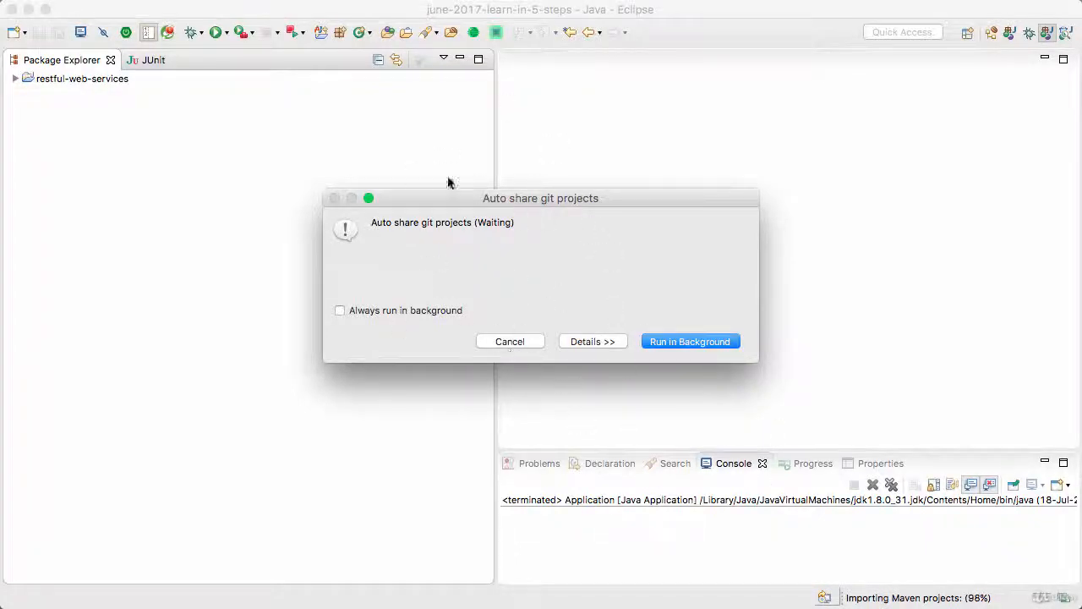
Send the git auto-share job to the background and select restful-web-services.
{"action": "left_click", "coordinate": [690, 340]}
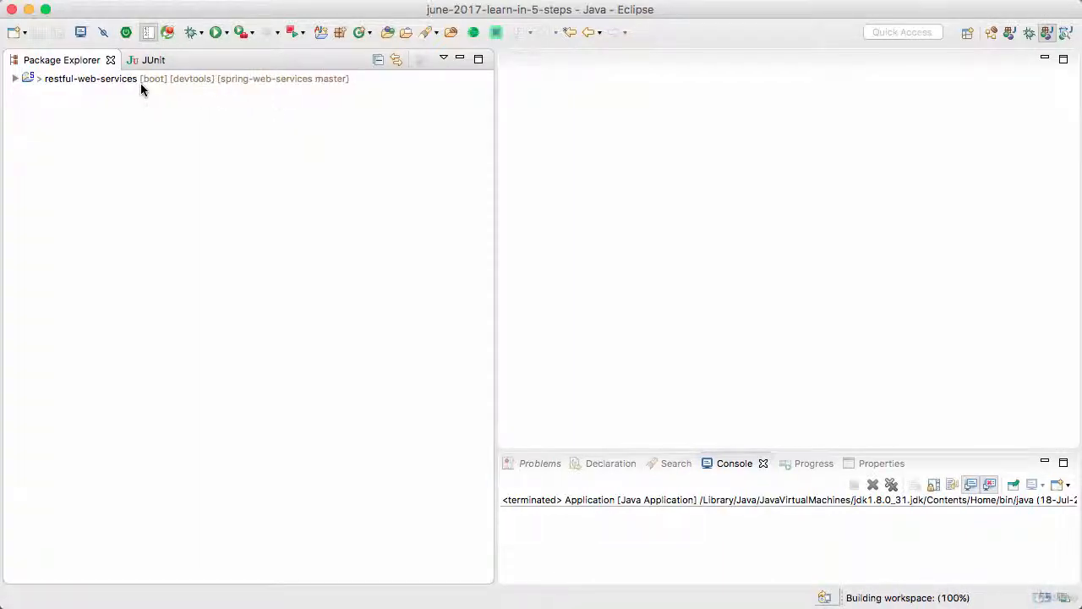
{"action": "left_click", "coordinate": [15, 79]}
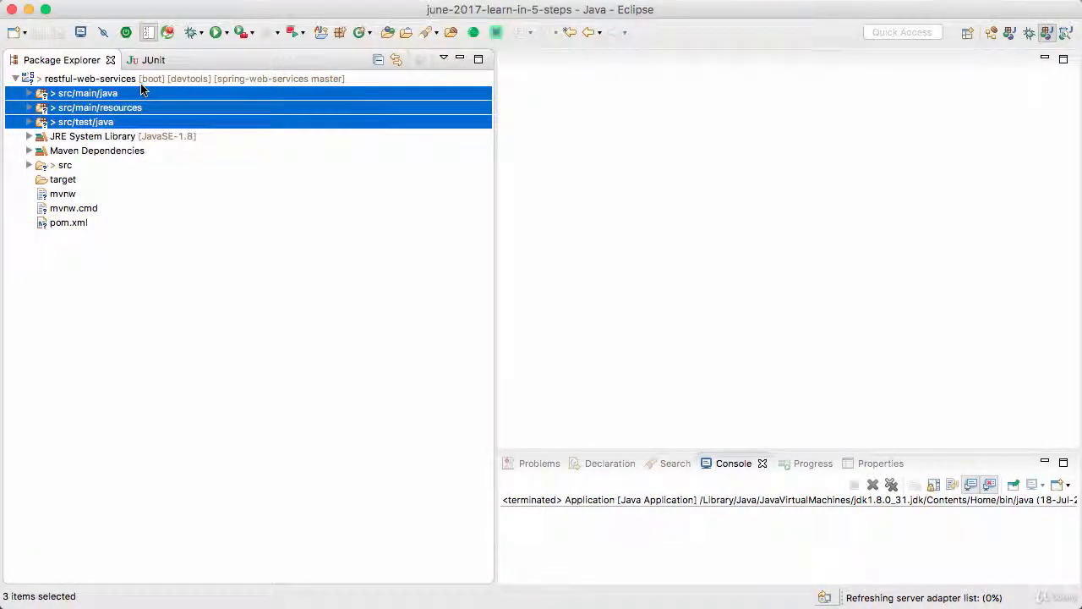
{"action": "left_click", "coordinate": [88, 93]}
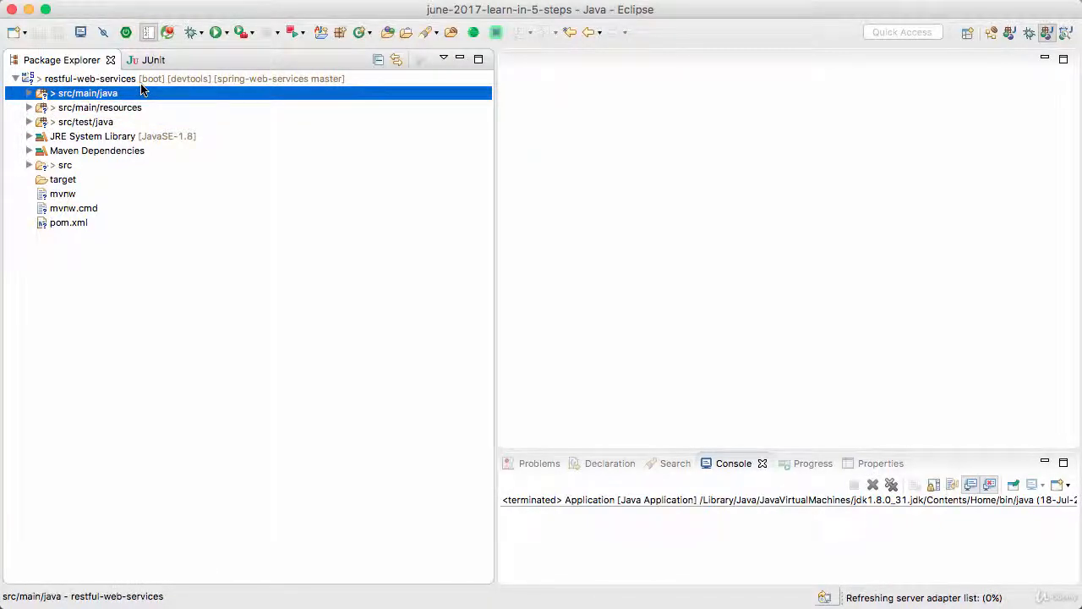
{"action": "left_click", "coordinate": [85, 122]}
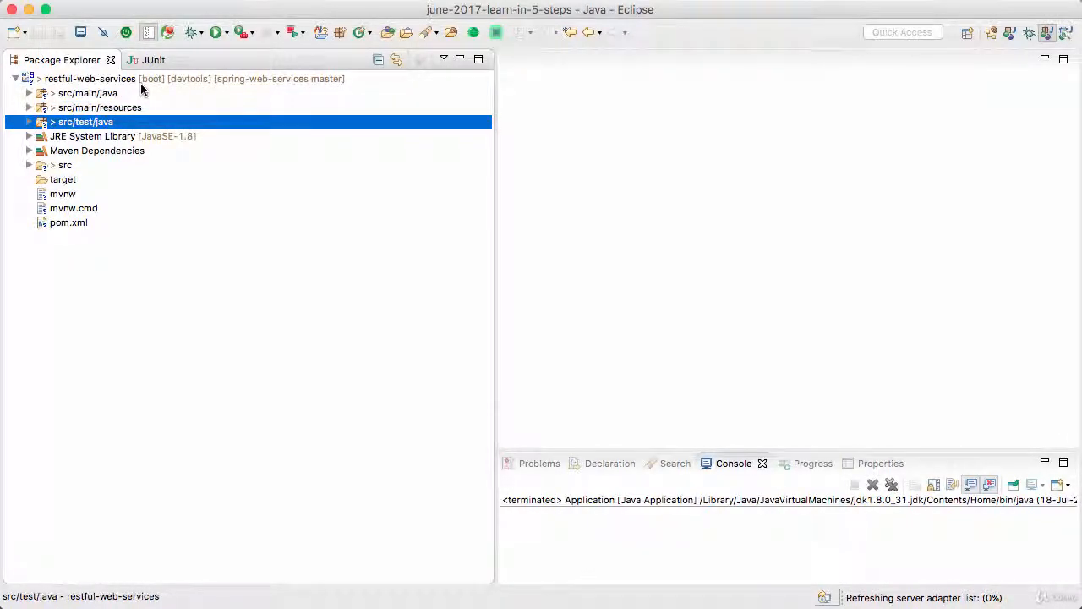
{"action": "left_click", "coordinate": [28, 93]}
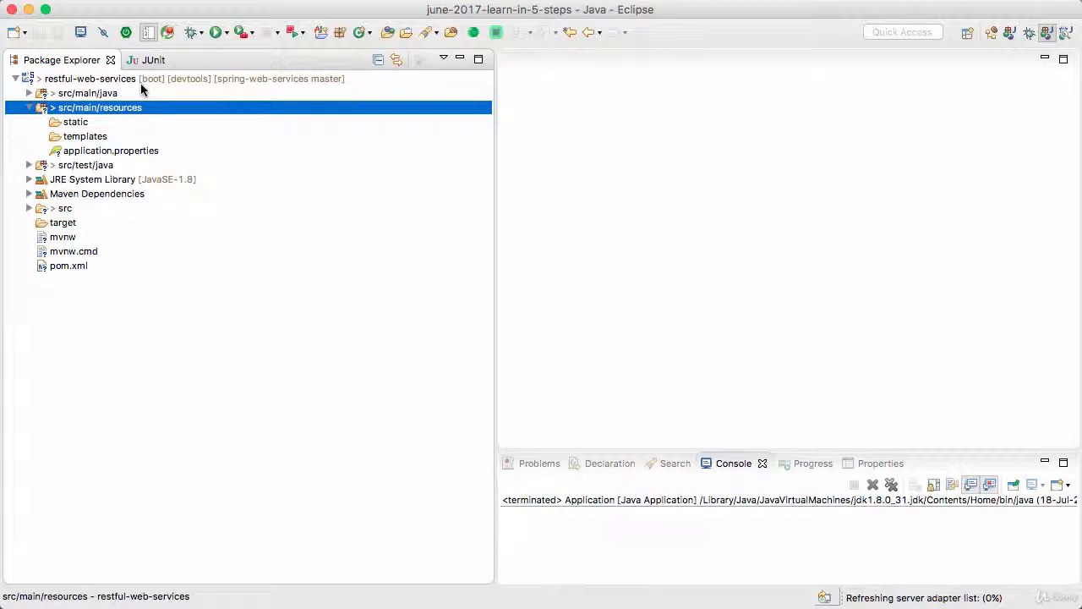
{"action": "left_click", "coordinate": [85, 137]}
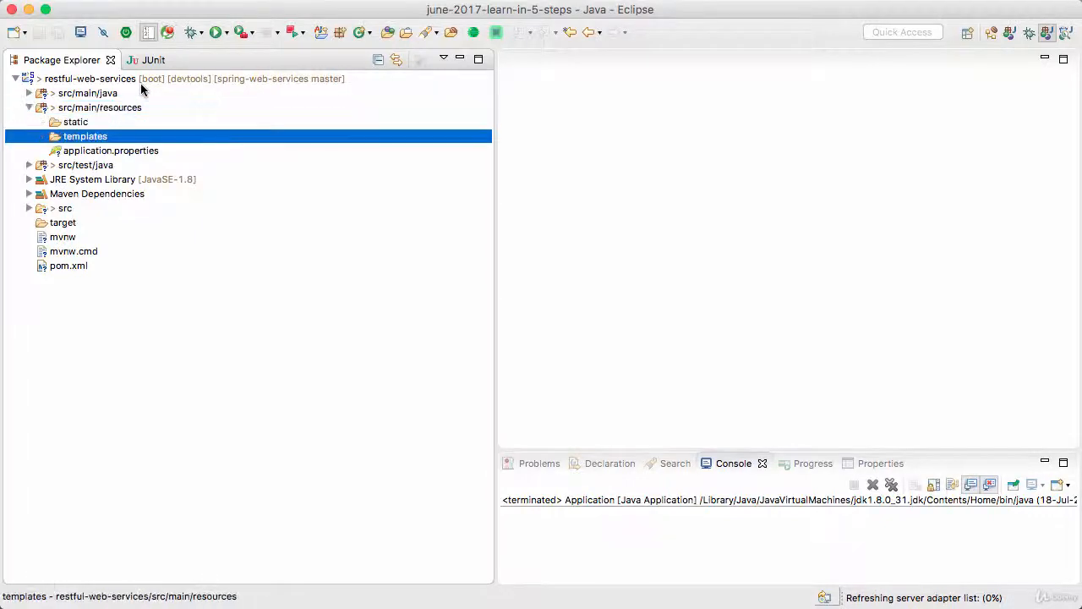
{"action": "left_click", "coordinate": [110, 151]}
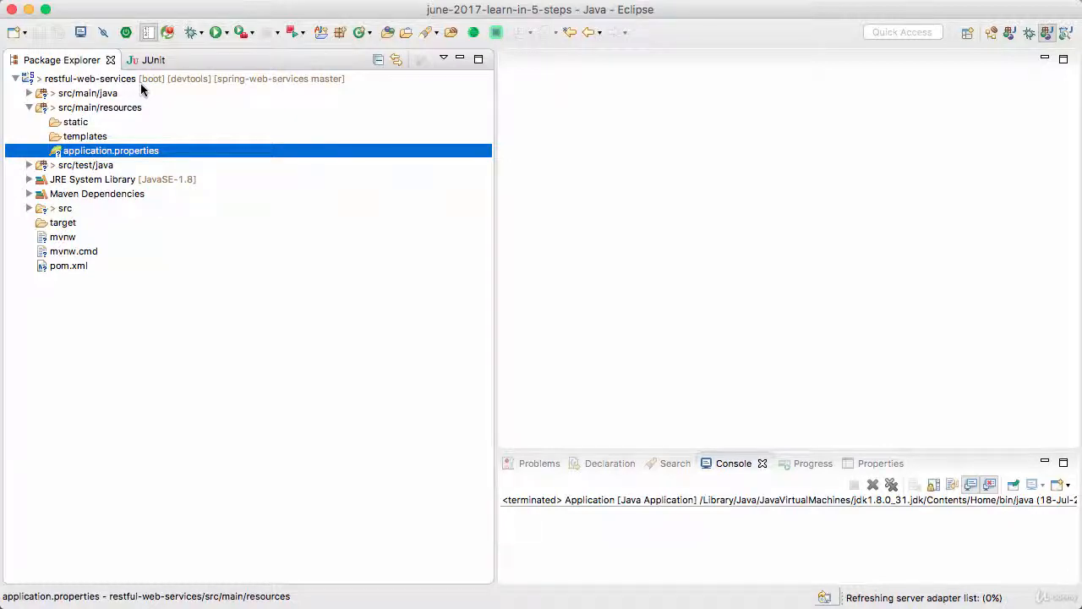
{"action": "left_click", "coordinate": [29, 122]}
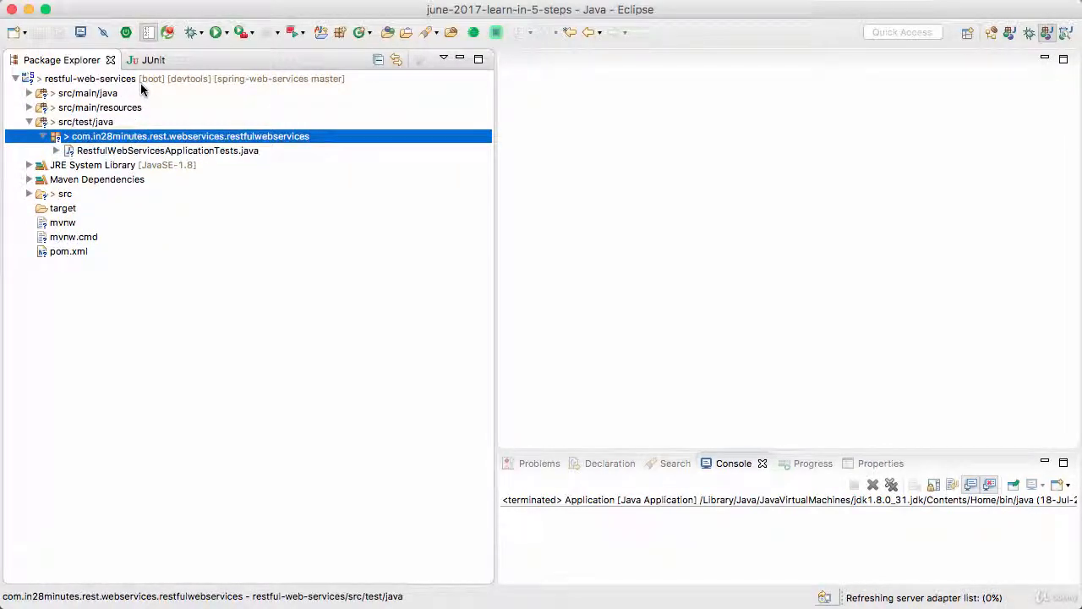
{"action": "left_click", "coordinate": [86, 122]}
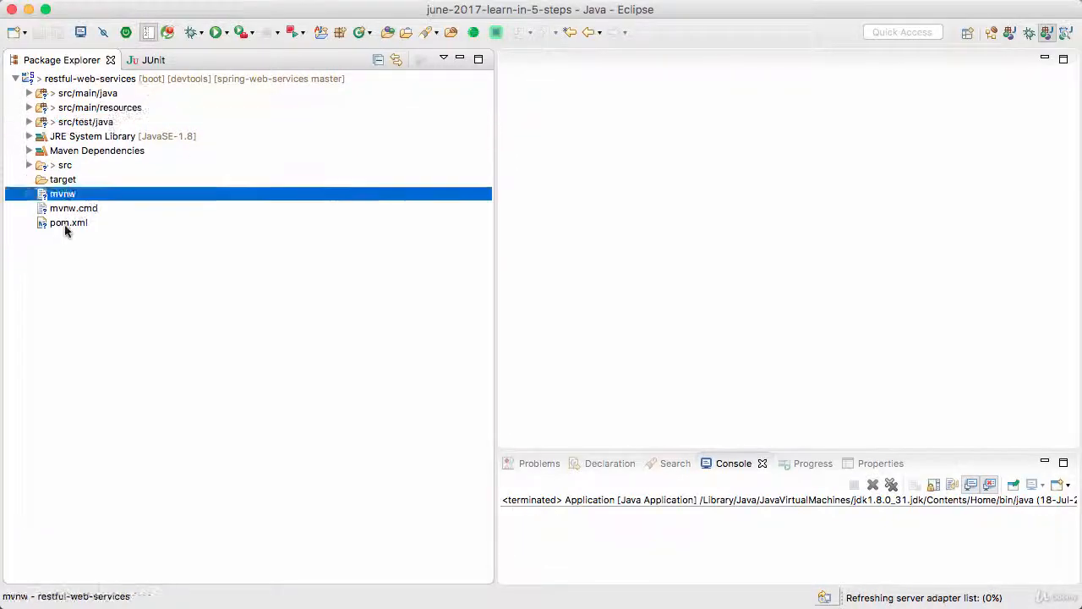
{"action": "left_click", "coordinate": [68, 223]}
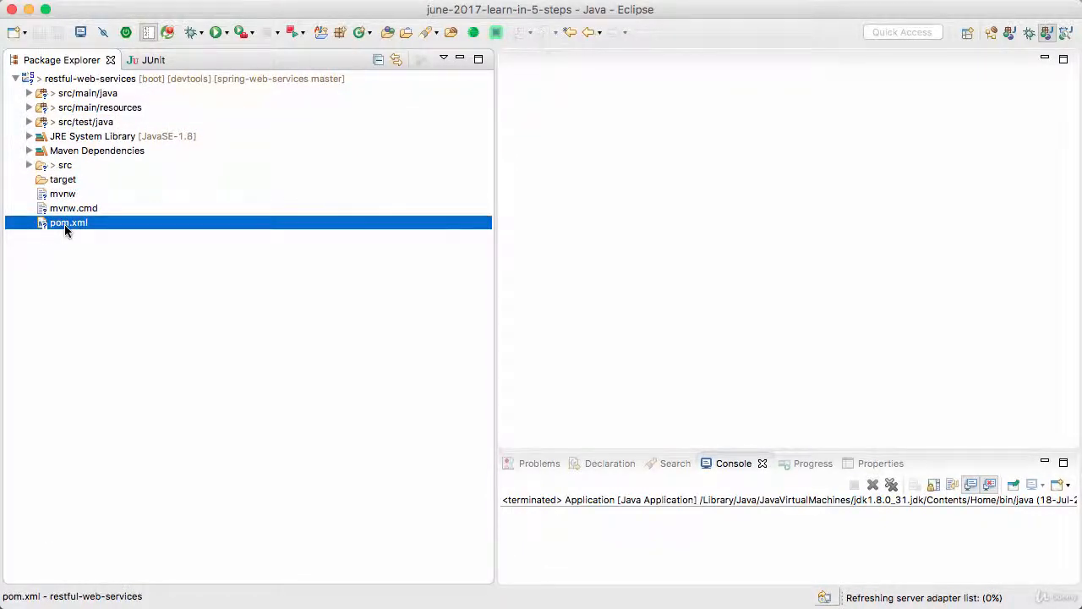
{"action": "mouse_move", "coordinate": [992, 386]}
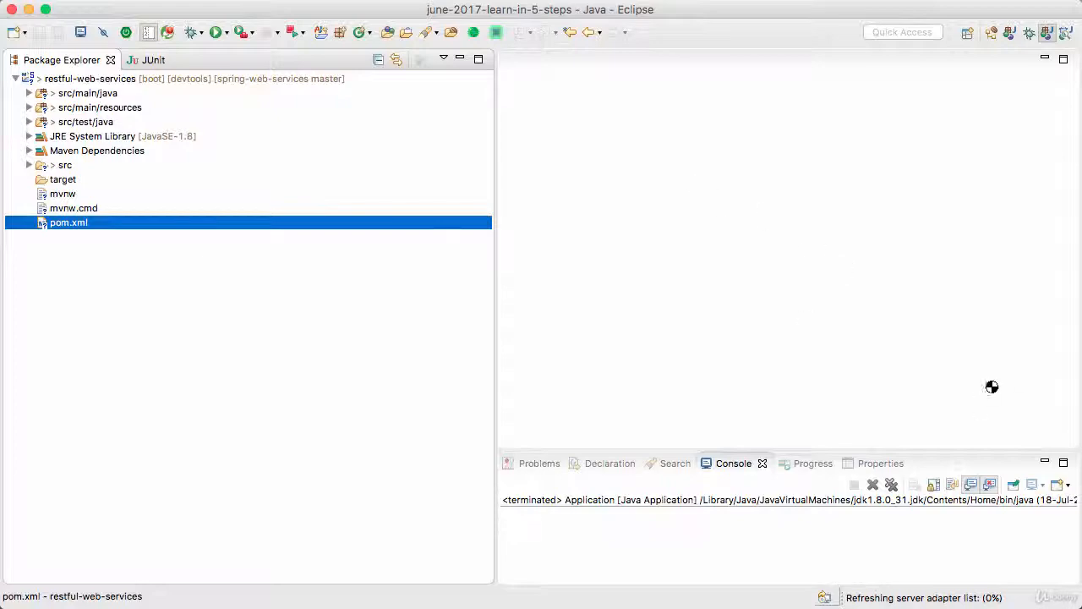
{"action": "mouse_move", "coordinate": [856, 283]}
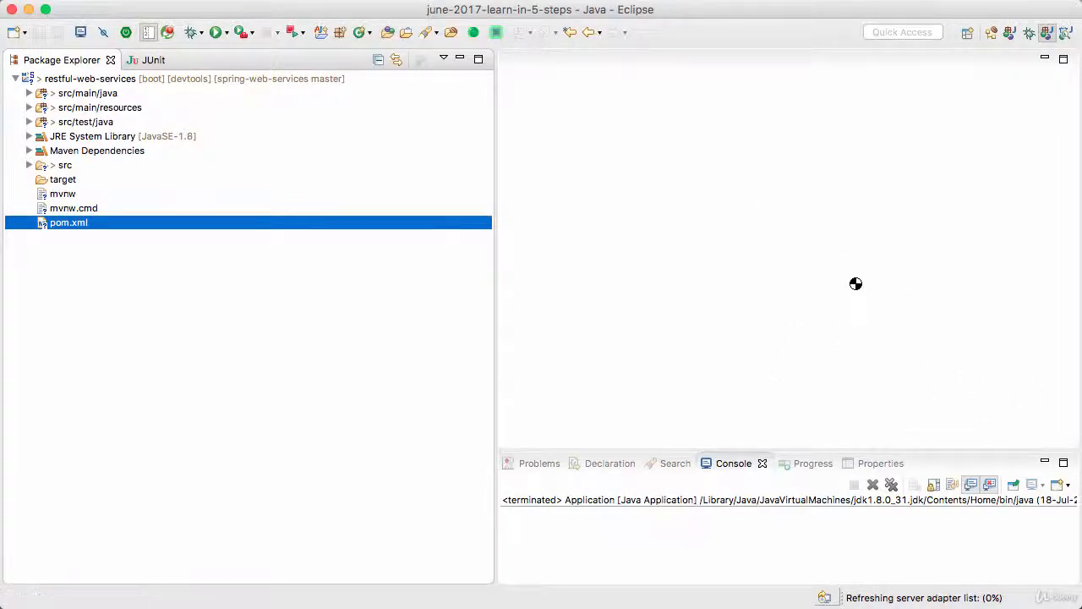
{"action": "double_click", "coordinate": [68, 222]}
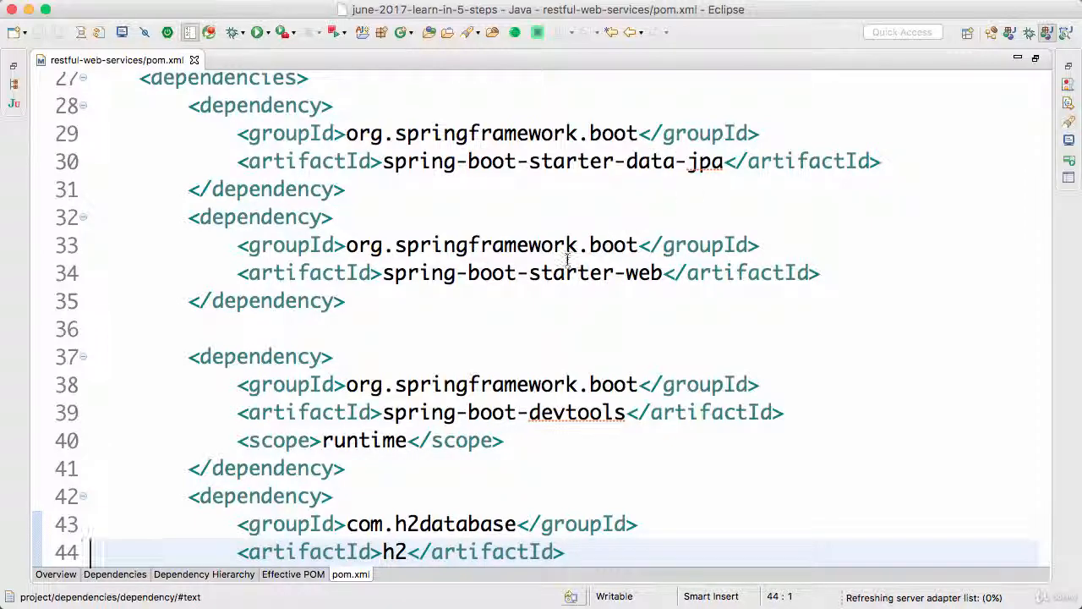
Select the spring-boot-devtools line in pom.xml and scroll the dependencies.
{"action": "left_click", "coordinate": [554, 411]}
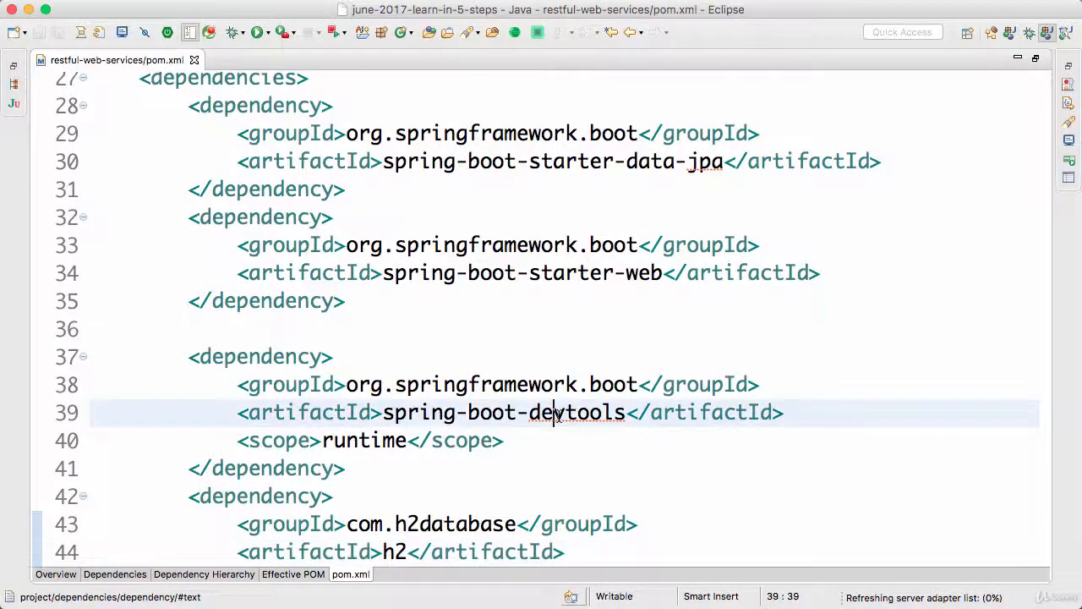
{"action": "scroll", "scroll_direction": "down", "scroll_amount": 3}
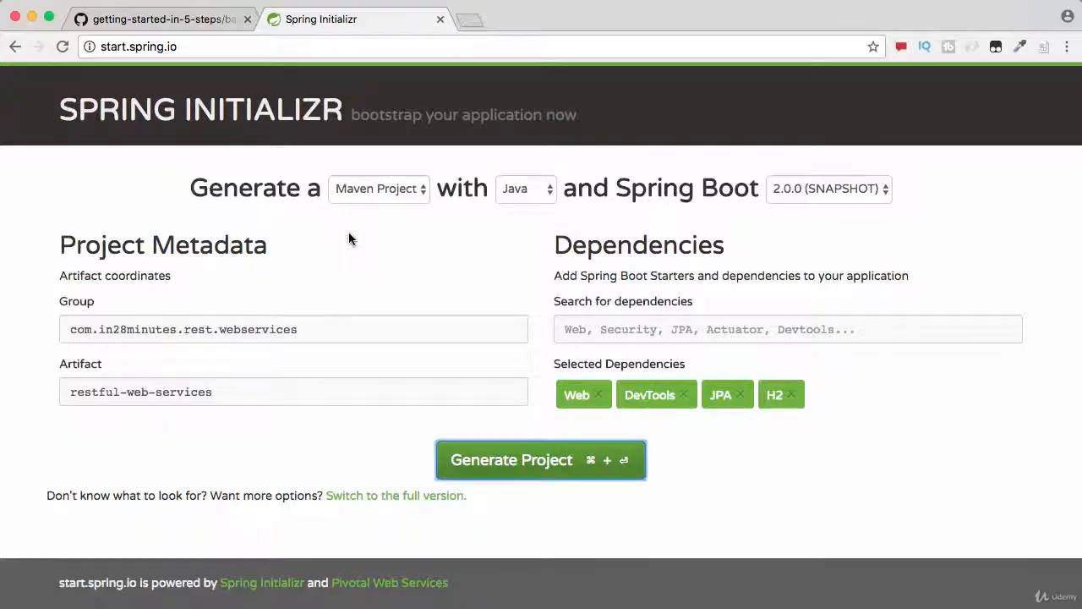
{"action": "mouse_move", "coordinate": [577, 395]}
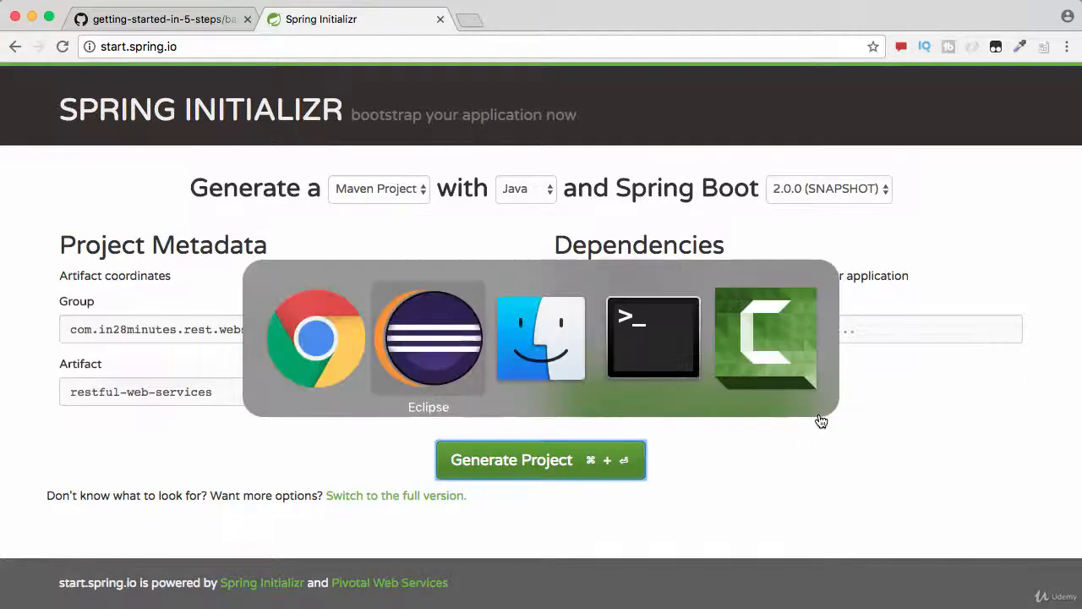
Return to Eclipse and scroll pom.xml to the H2 and test dependencies.
{"action": "left_click", "coordinate": [428, 338]}
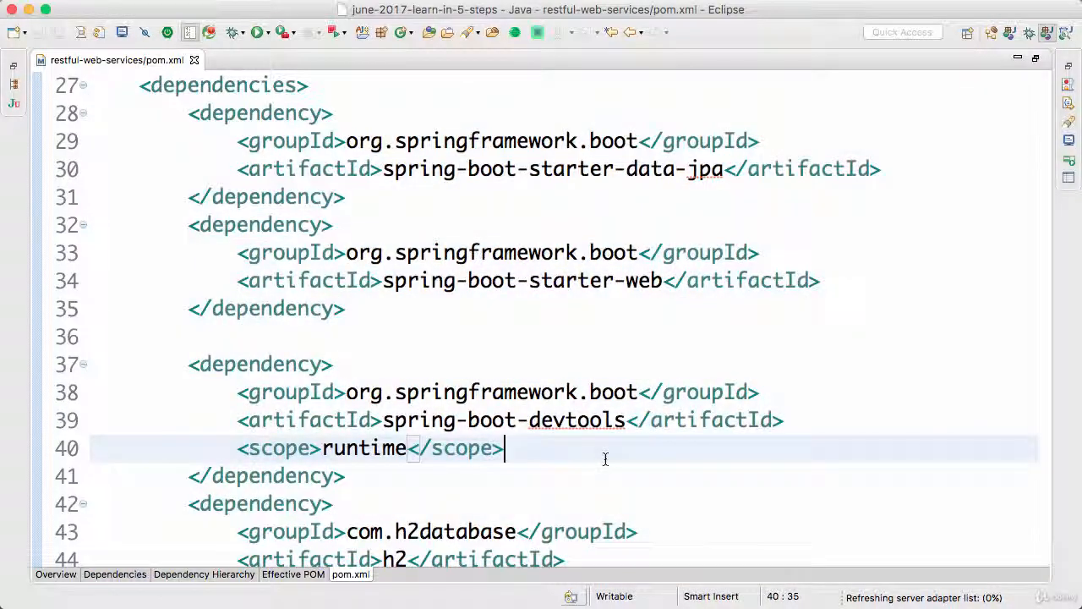
{"action": "scroll", "scroll_direction": "down", "scroll_amount": 3}
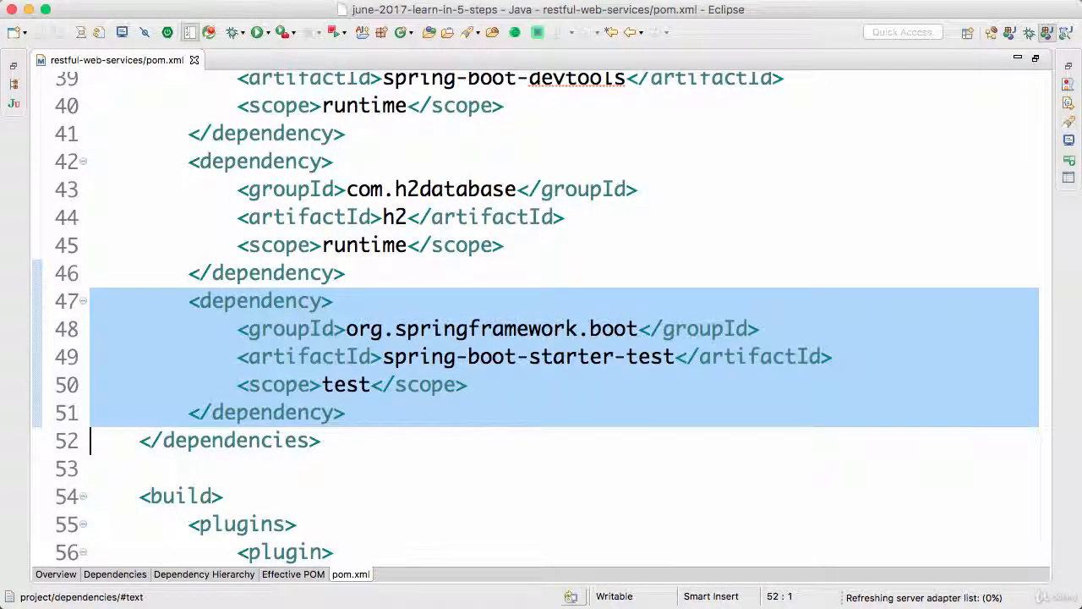
{"action": "mouse_move", "coordinate": [455, 155]}
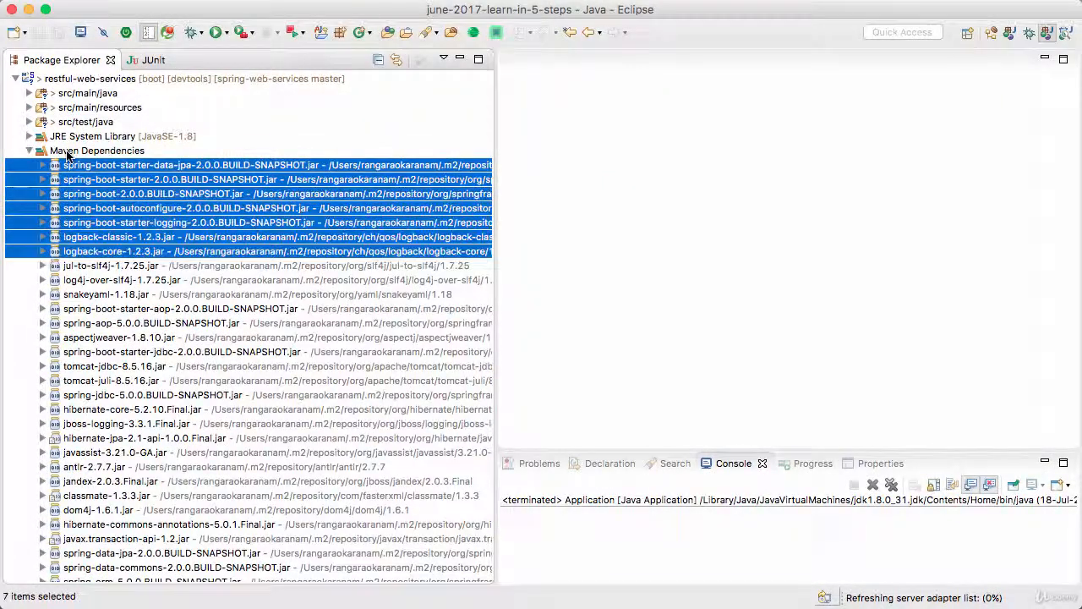
Expand src/main/java and its package to open RestfulWebServicesApplication.java.
{"action": "scroll", "scroll_direction": "down", "scroll_amount": 3}
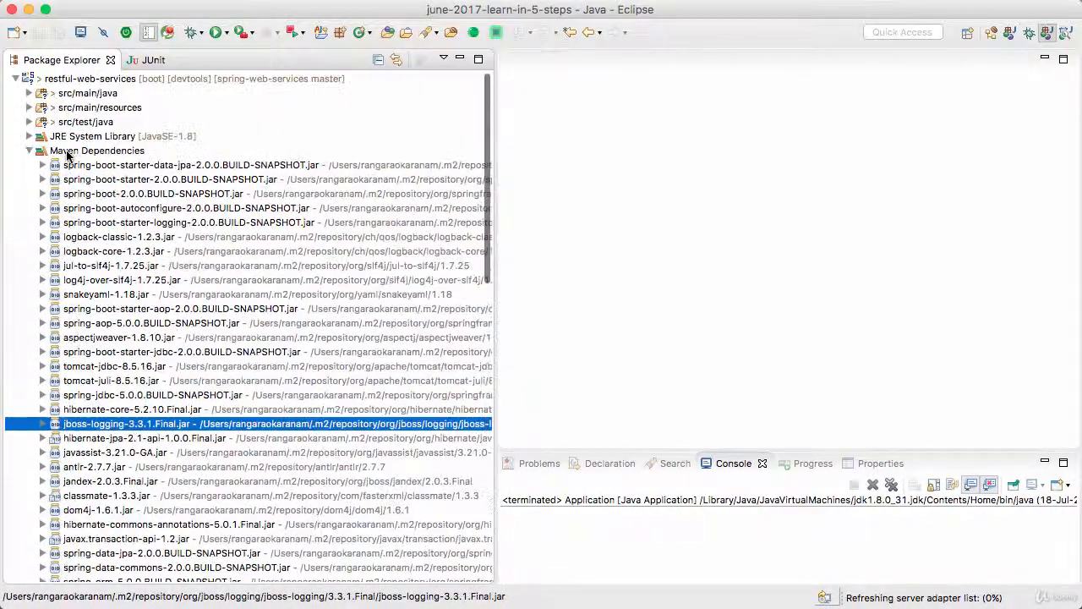
{"action": "left_click", "coordinate": [96, 150]}
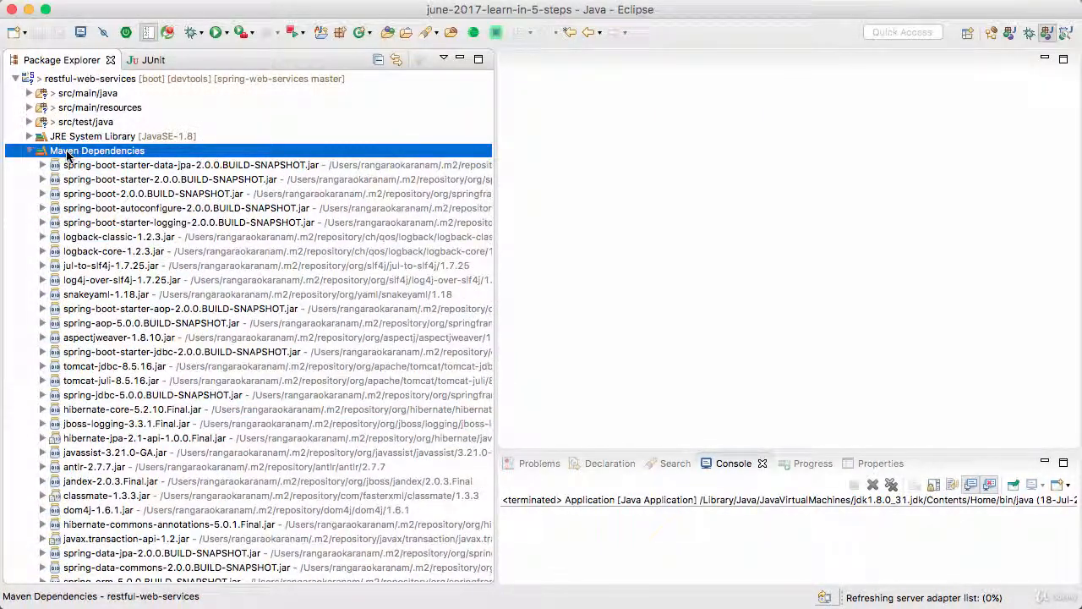
{"action": "left_click", "coordinate": [30, 93]}
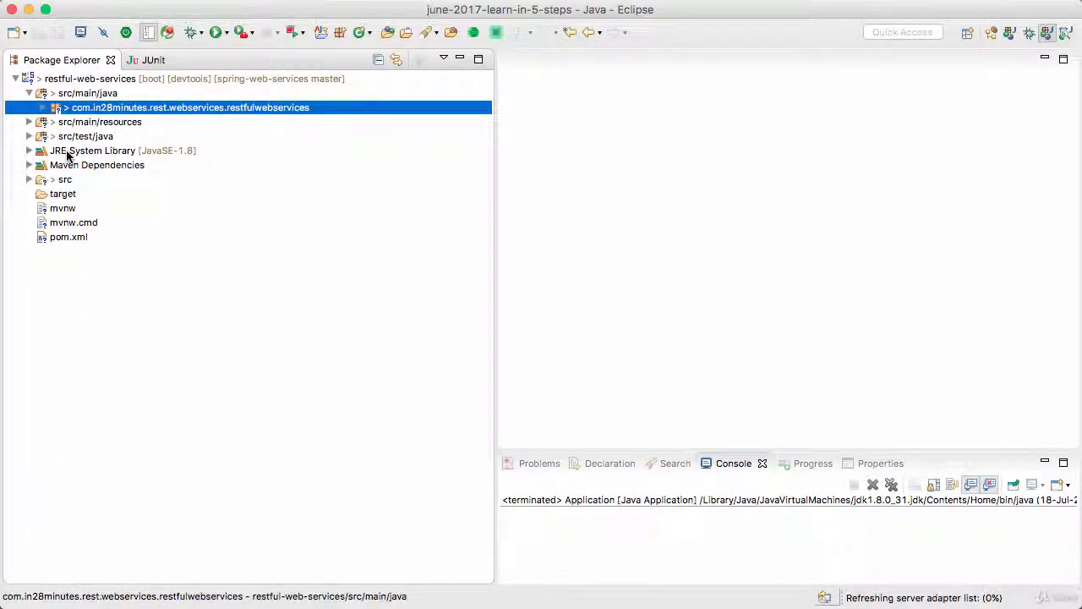
{"action": "left_click", "coordinate": [56, 107]}
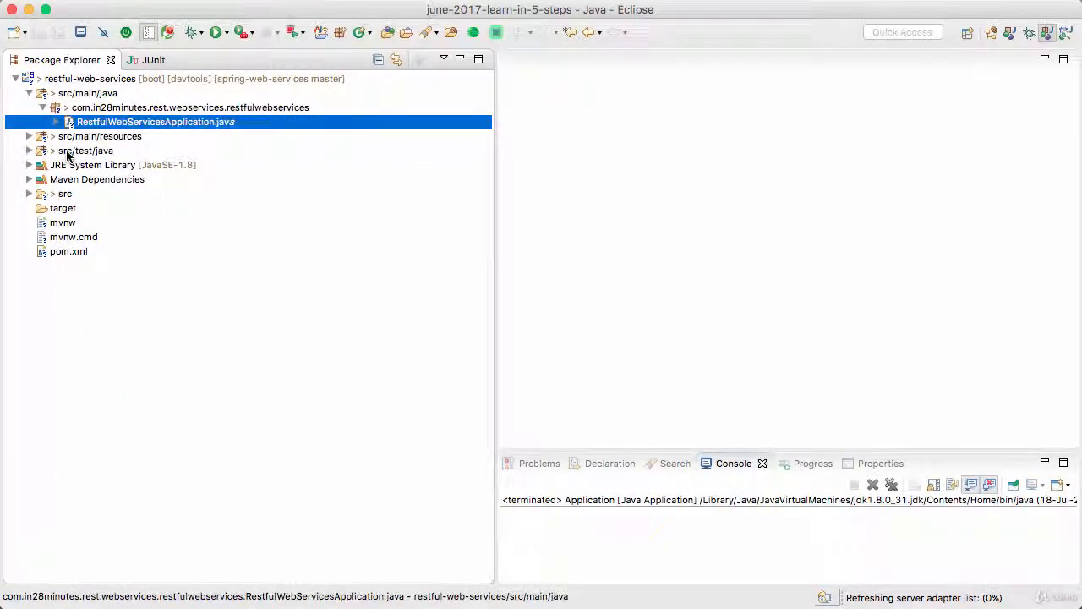
{"action": "double_click", "coordinate": [156, 121]}
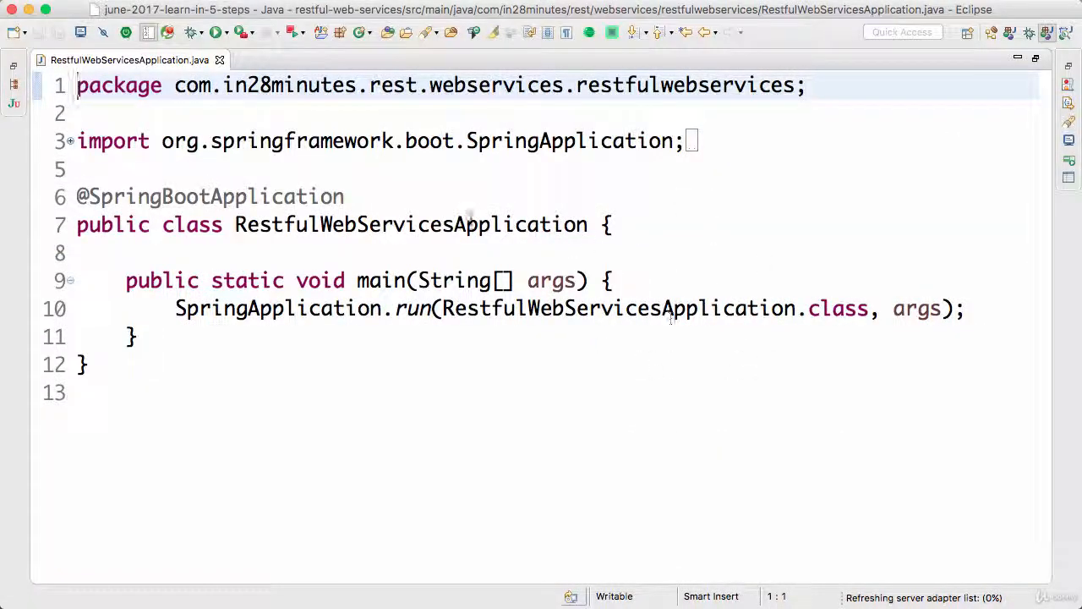
Run RestfulWebServicesApplication as a Spring Boot App from the editor.
{"action": "double_click", "coordinate": [410, 224]}
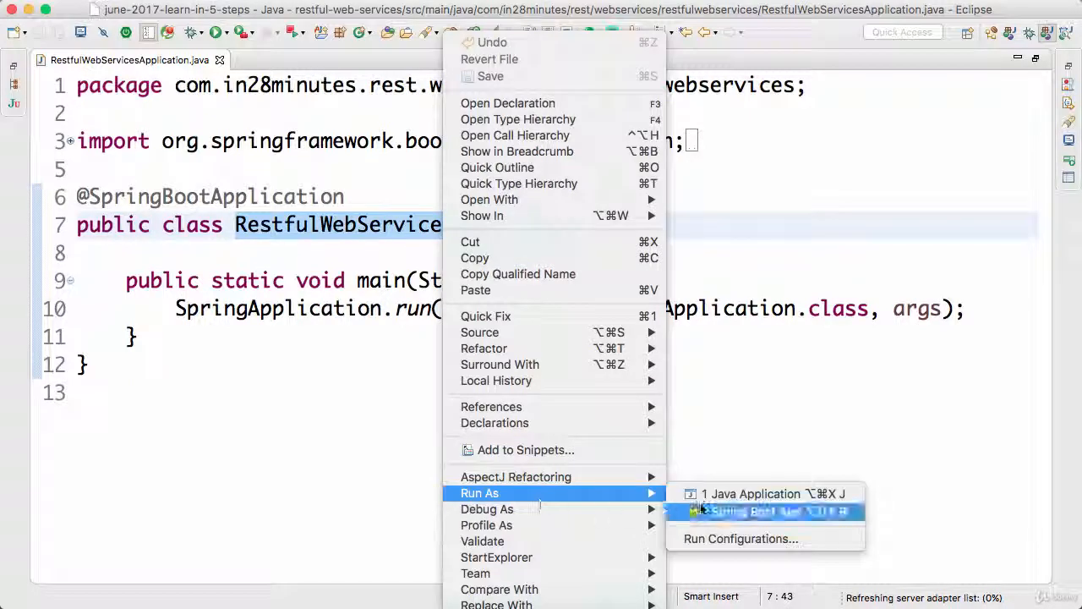
{"action": "left_click", "coordinate": [766, 511]}
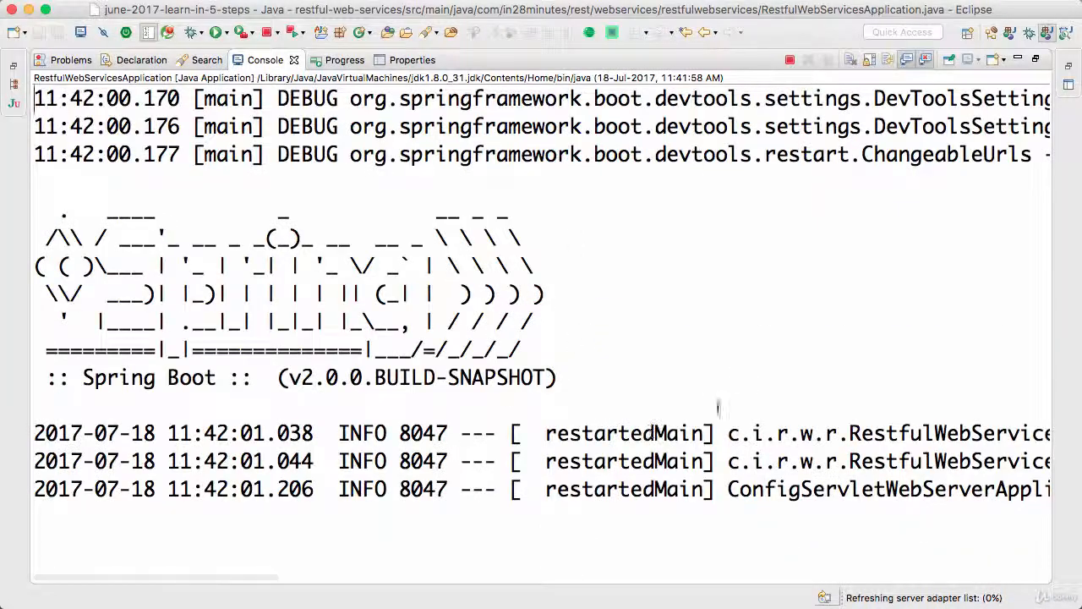
{"action": "scroll", "scroll_direction": "down", "scroll_amount": 3}
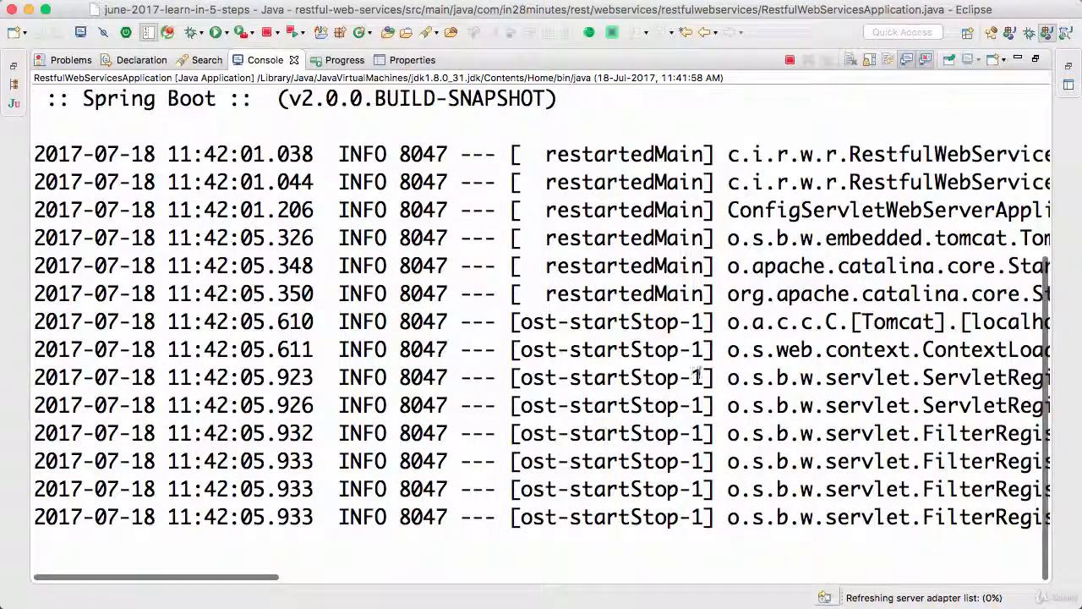
{"action": "scroll", "scroll_direction": "down", "scroll_amount": 3}
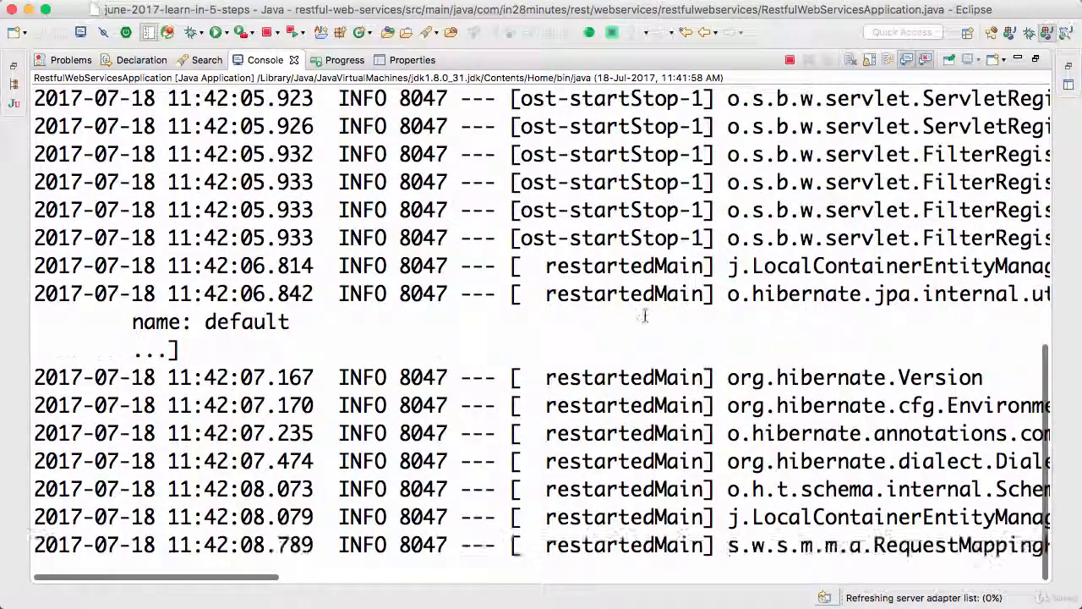
{"action": "scroll", "scroll_direction": "down", "scroll_amount": 3}
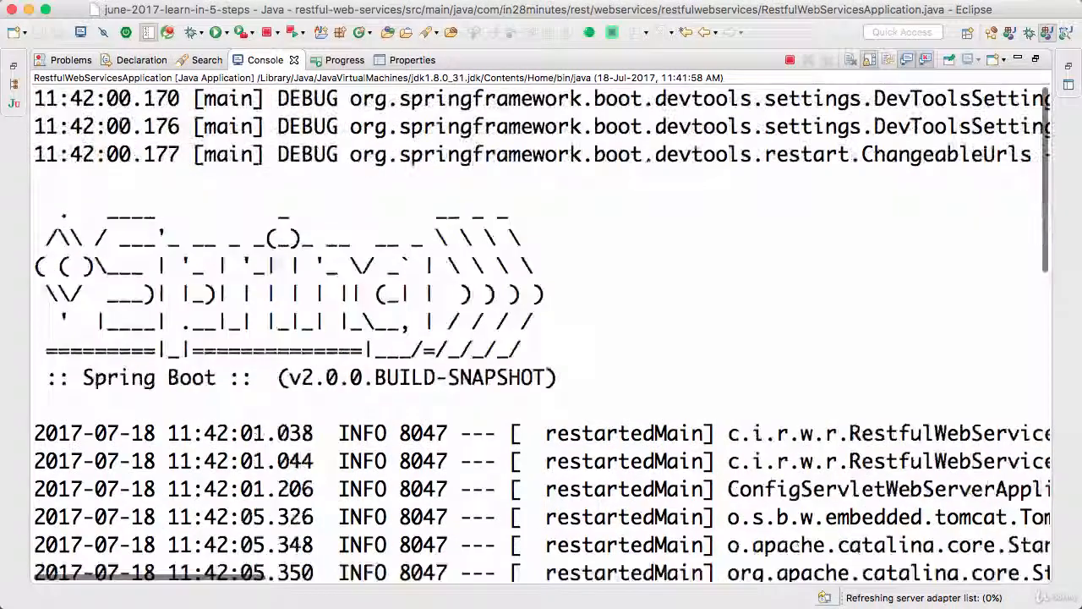
{"action": "mouse_move", "coordinate": [798, 229]}
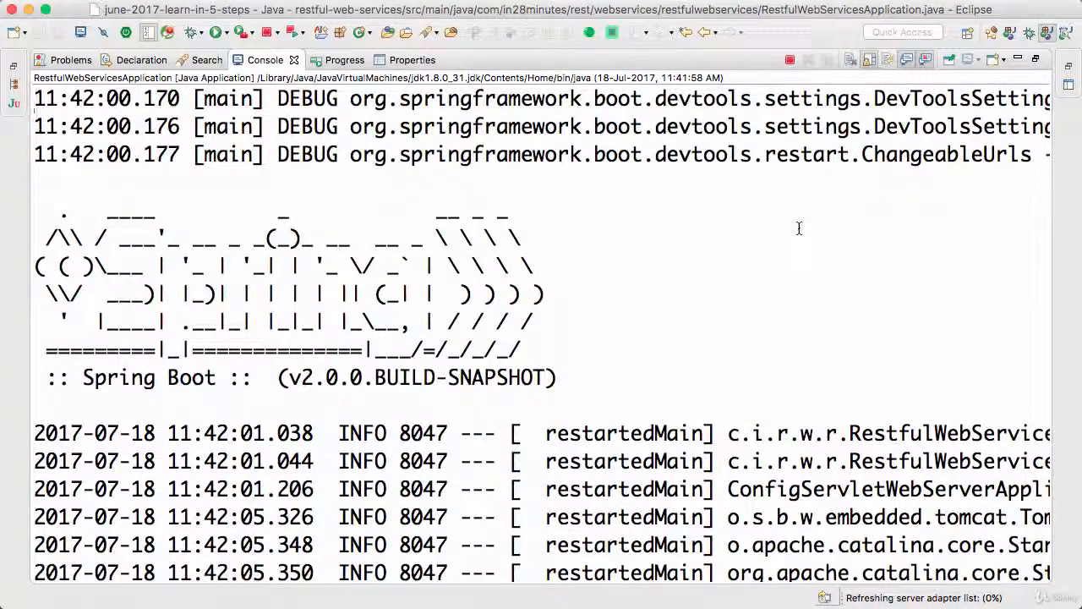